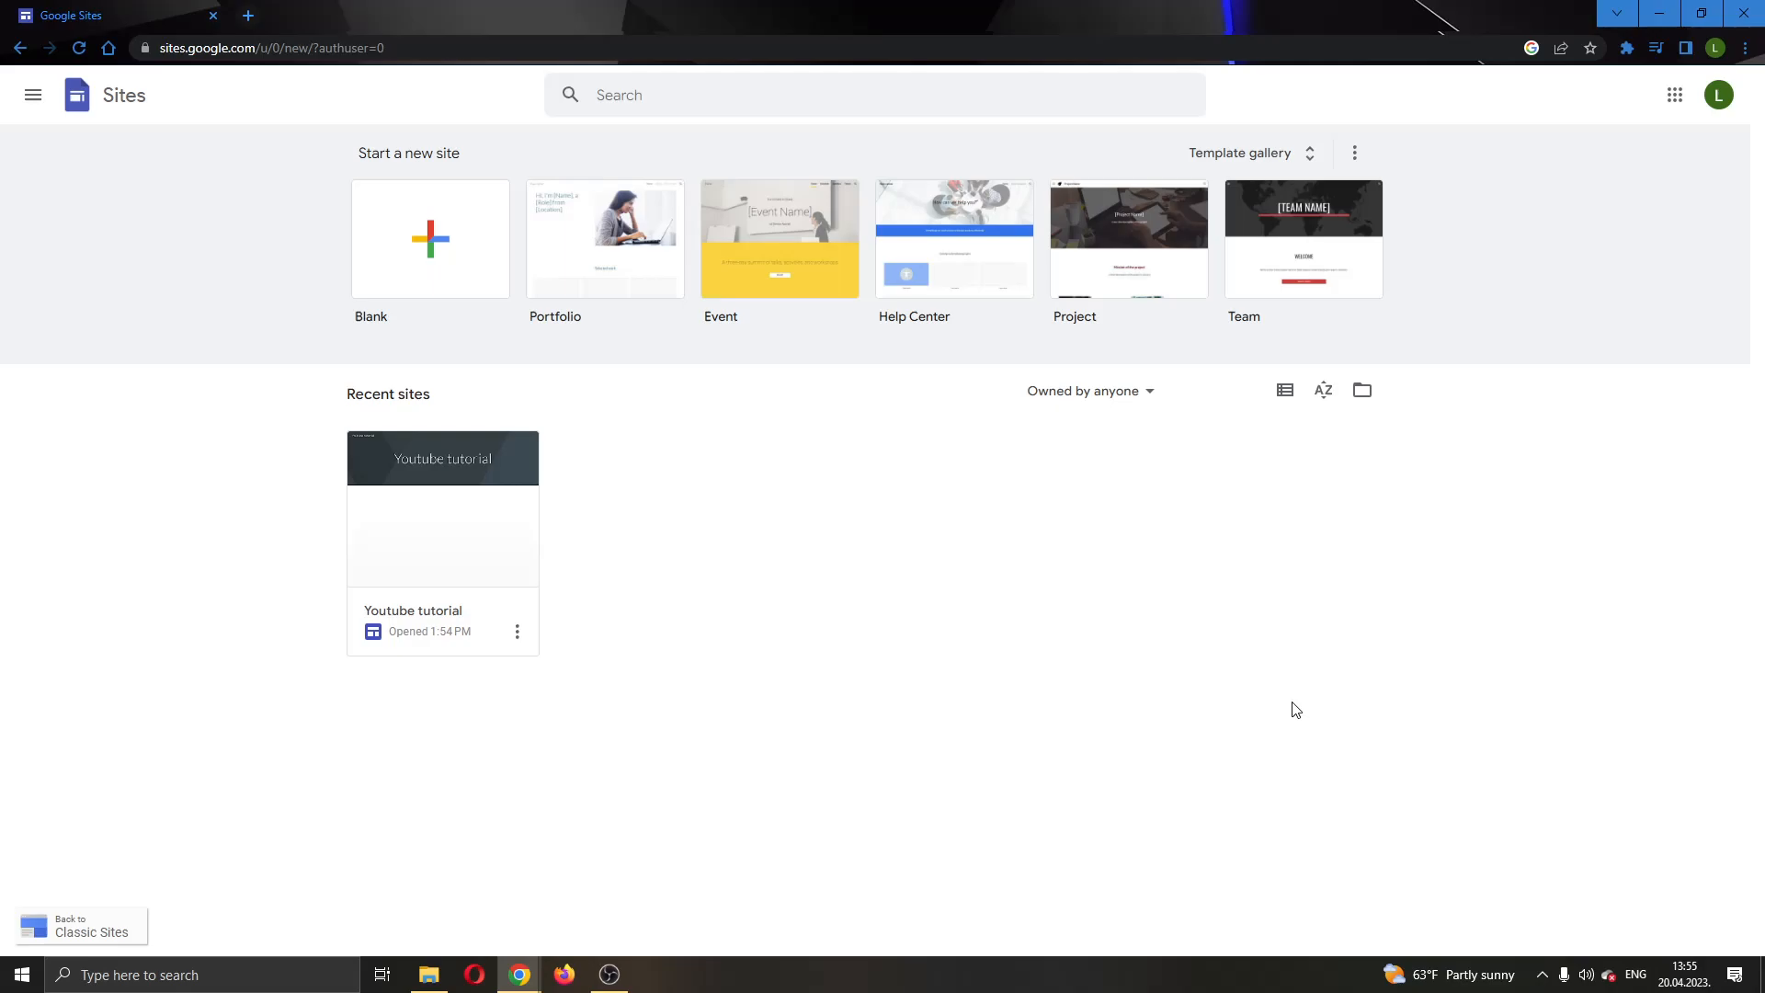
mouse_move(1094, 696)
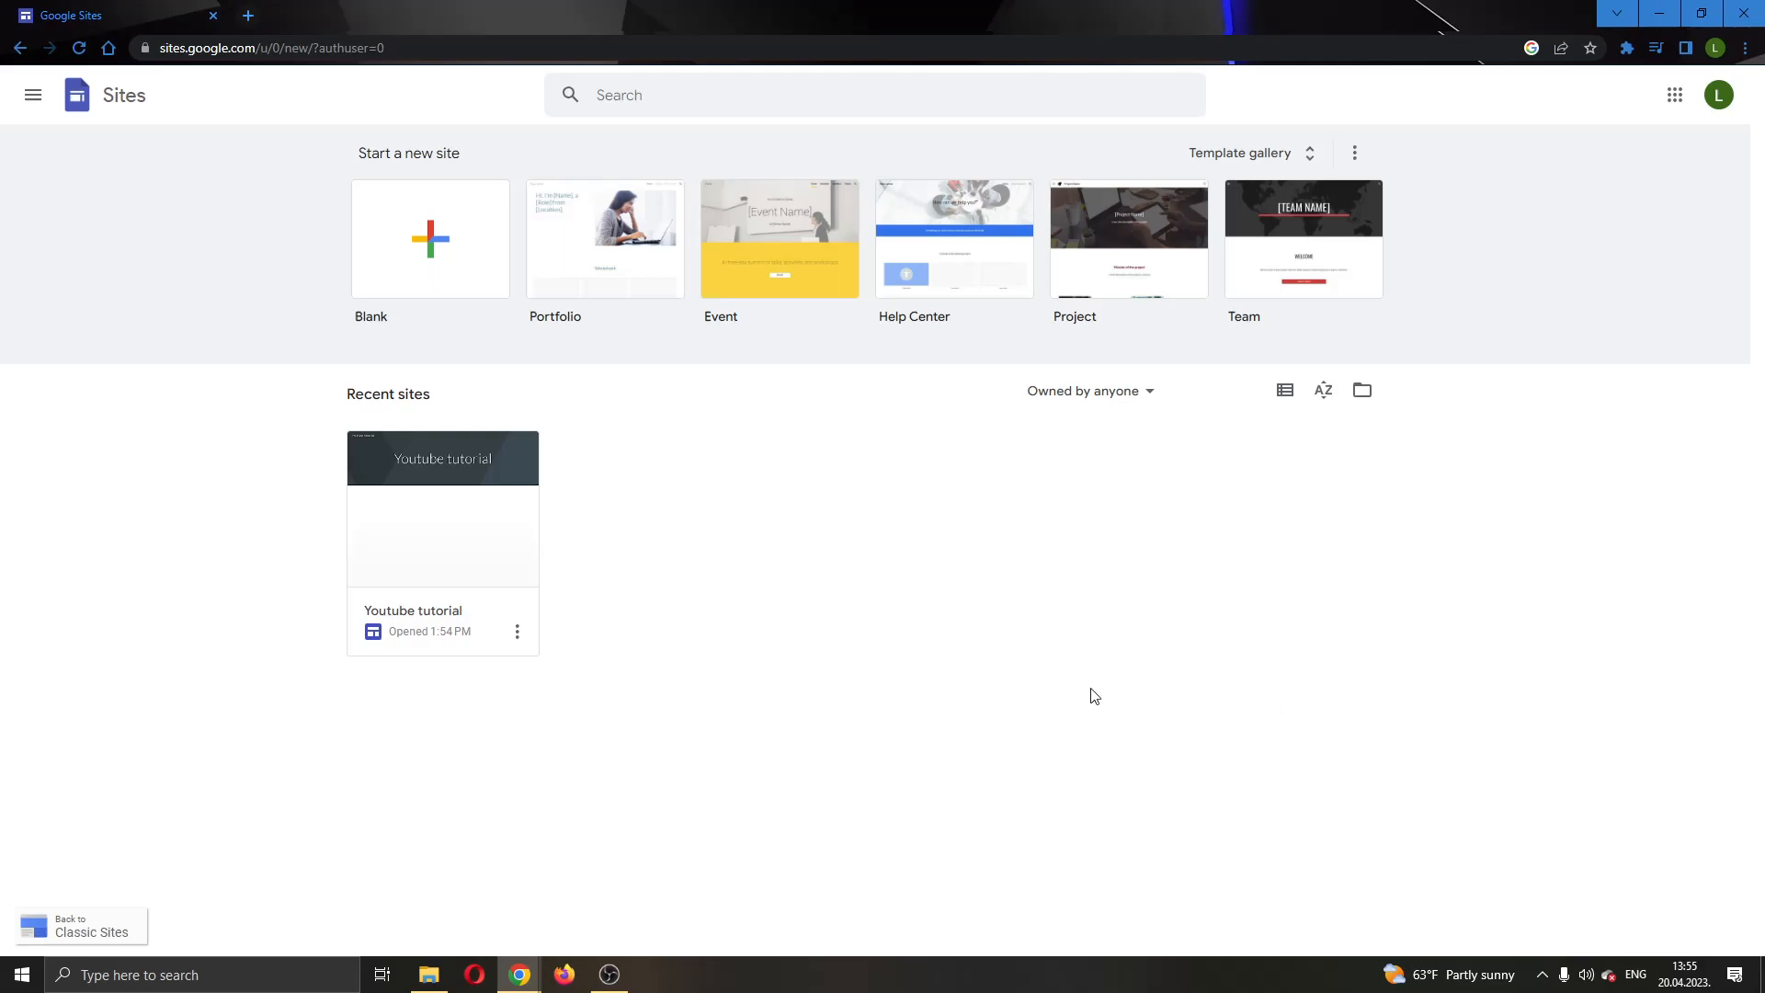
mouse_move(1144, 683)
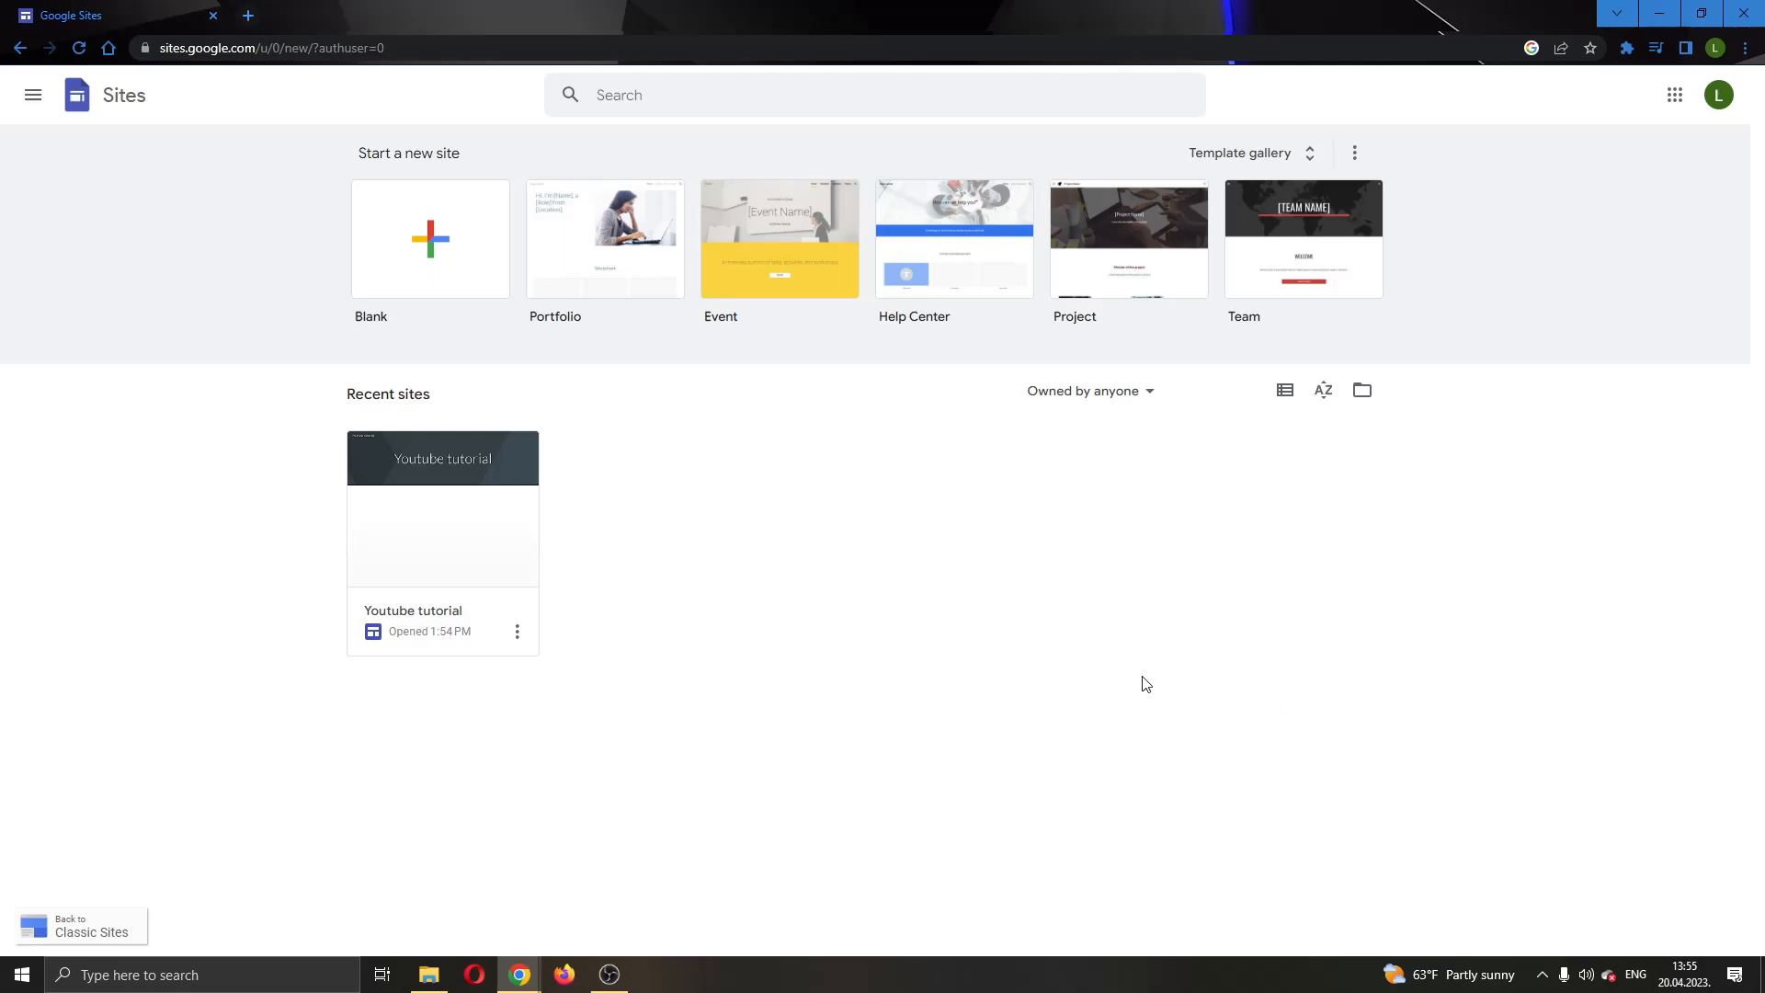
mouse_move(1114, 757)
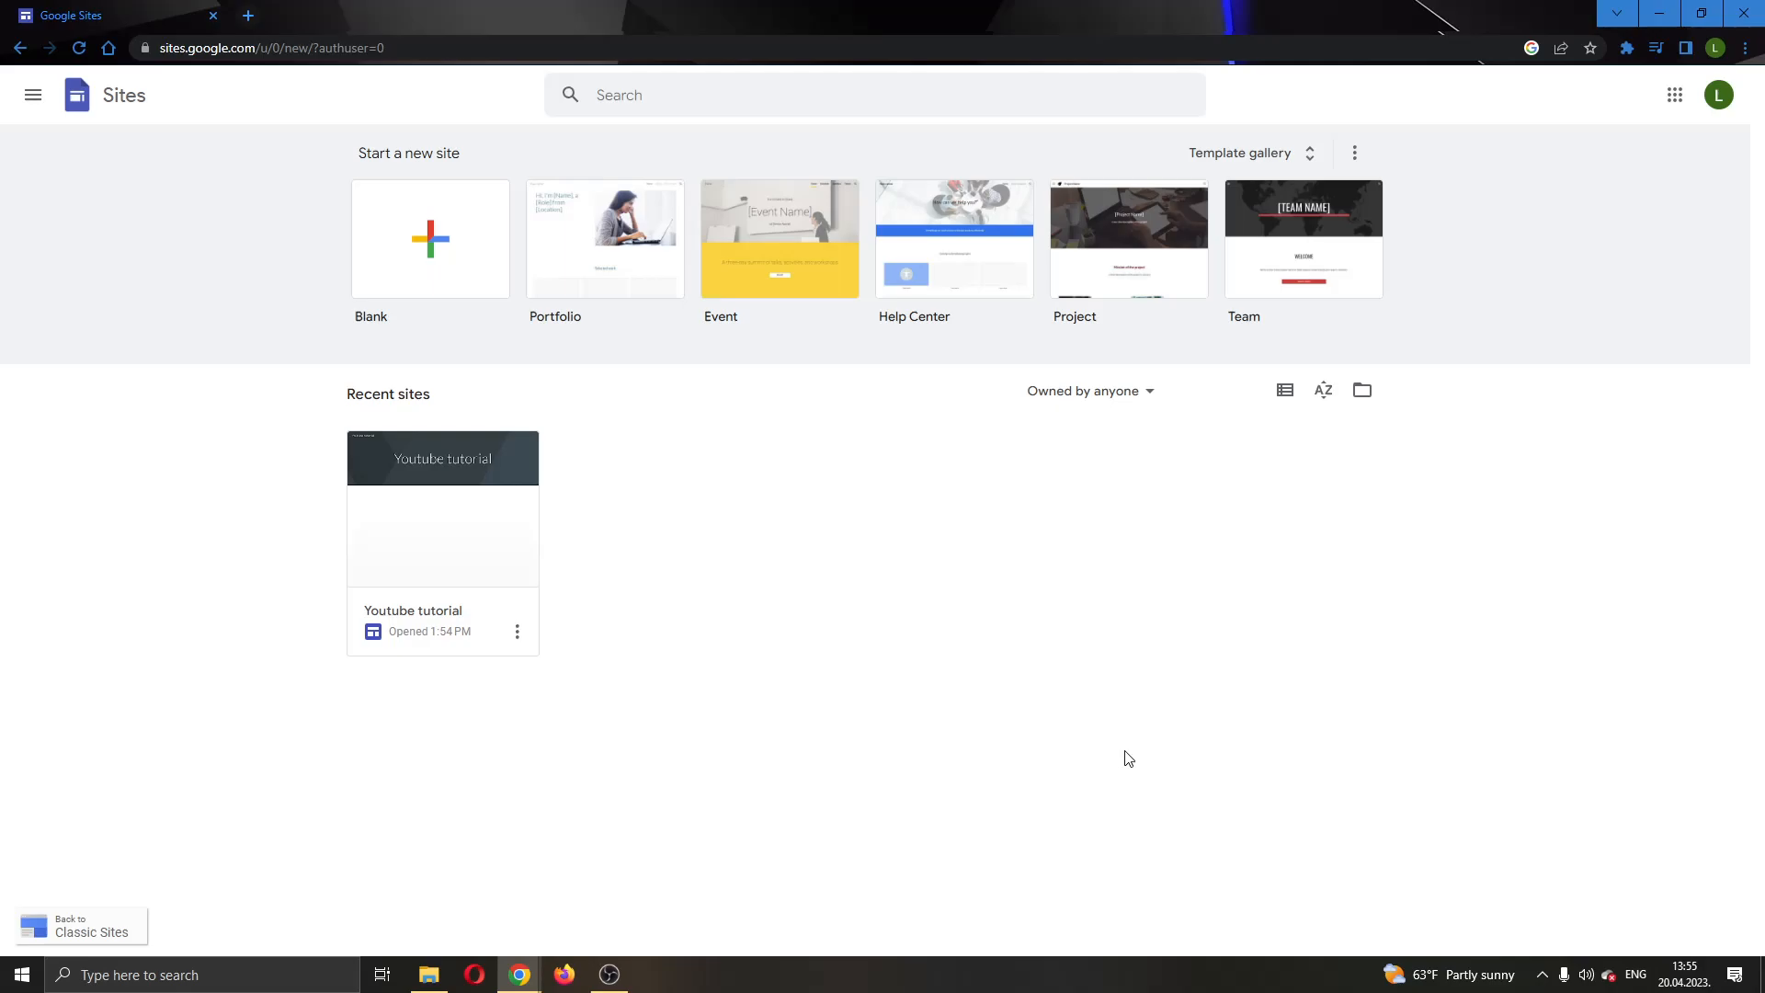
mouse_move(1087, 777)
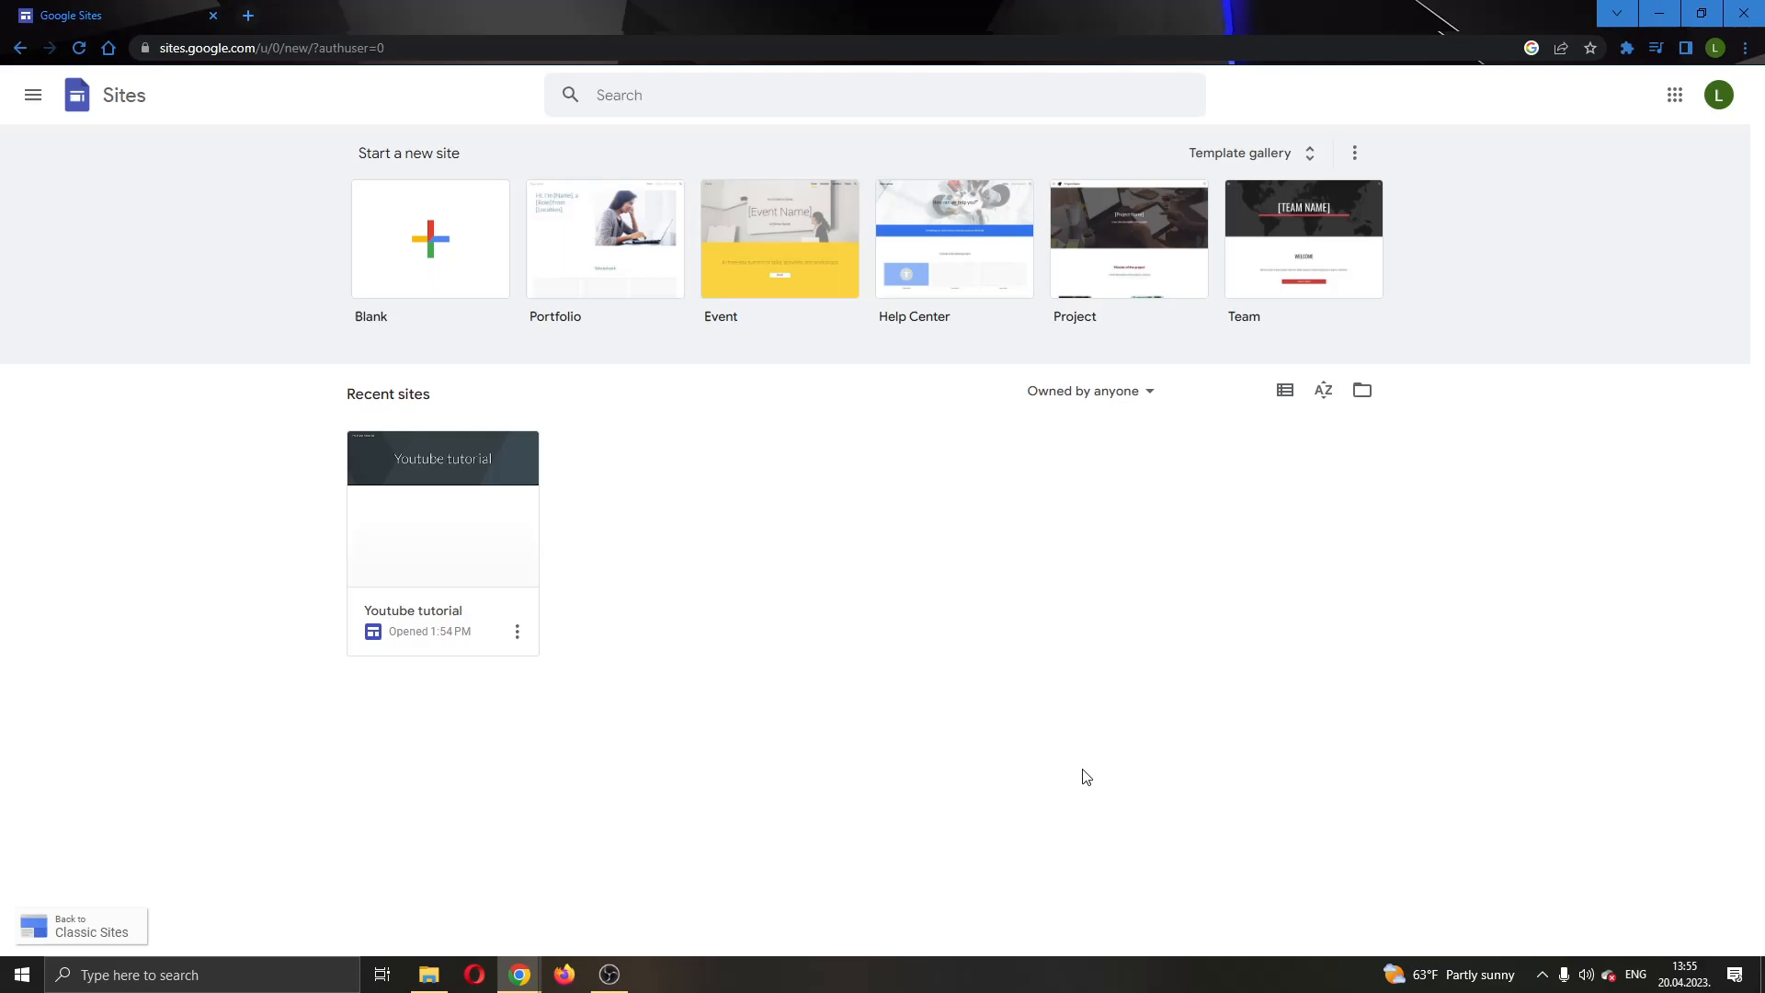
mouse_move(1003, 684)
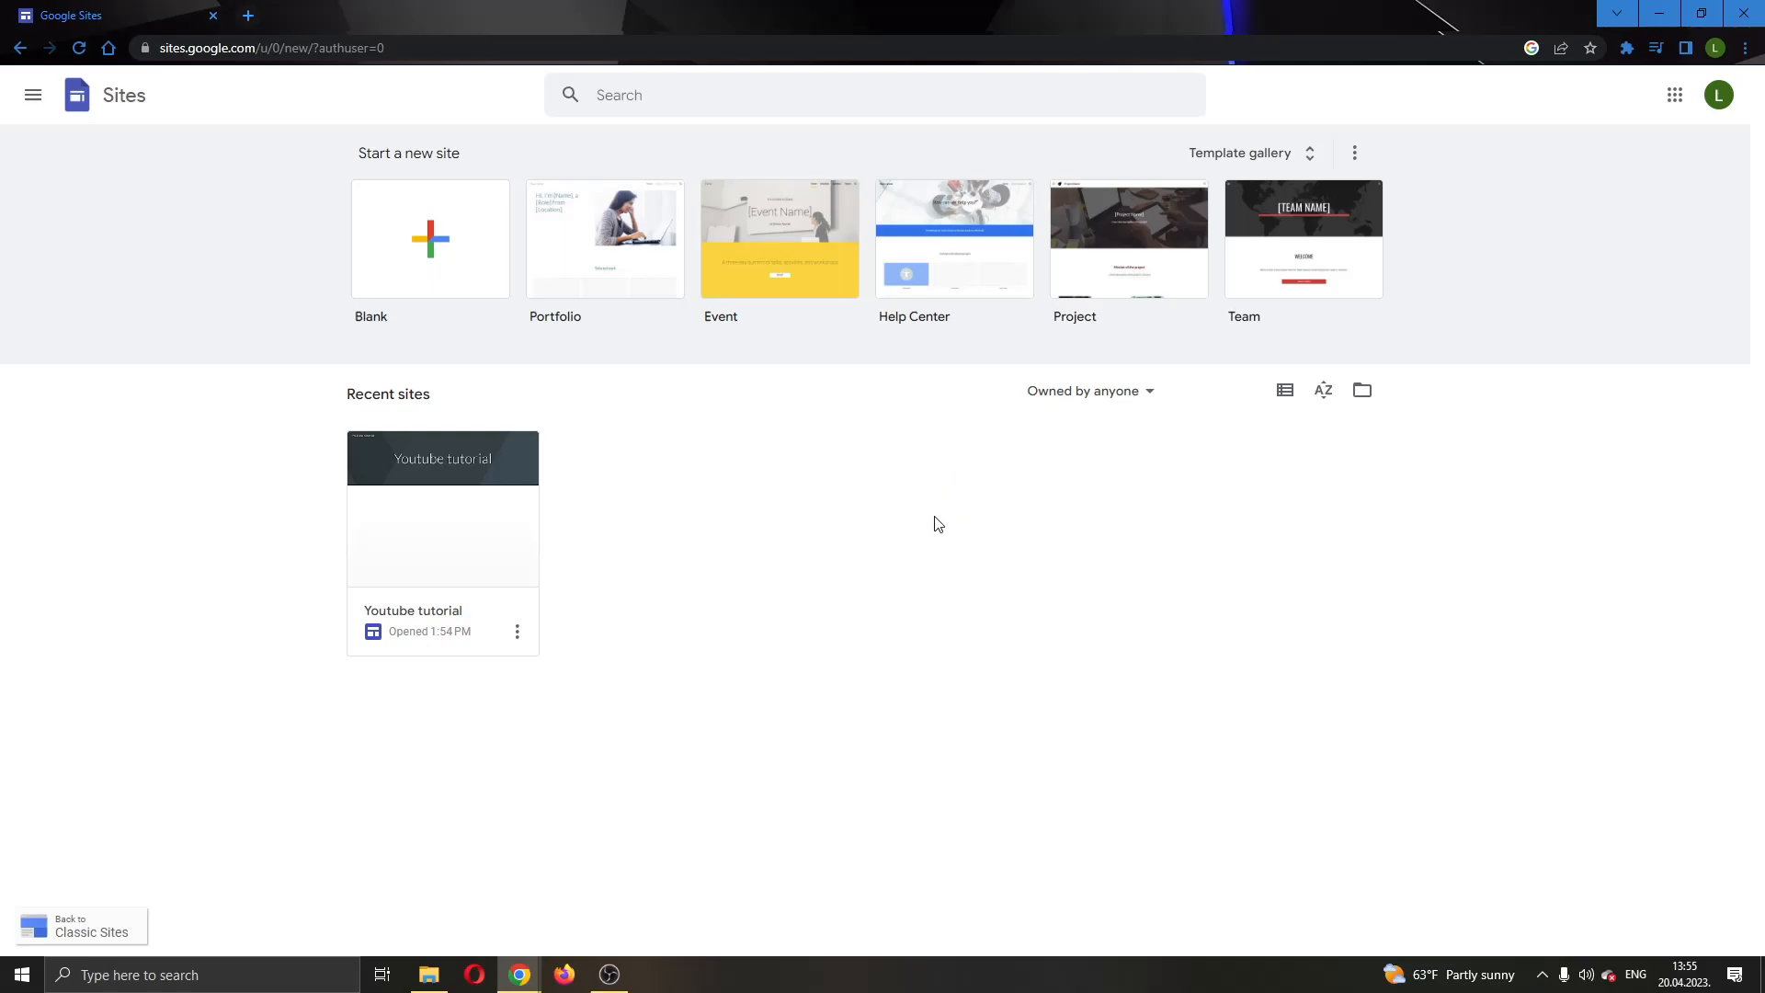
mouse_move(627, 340)
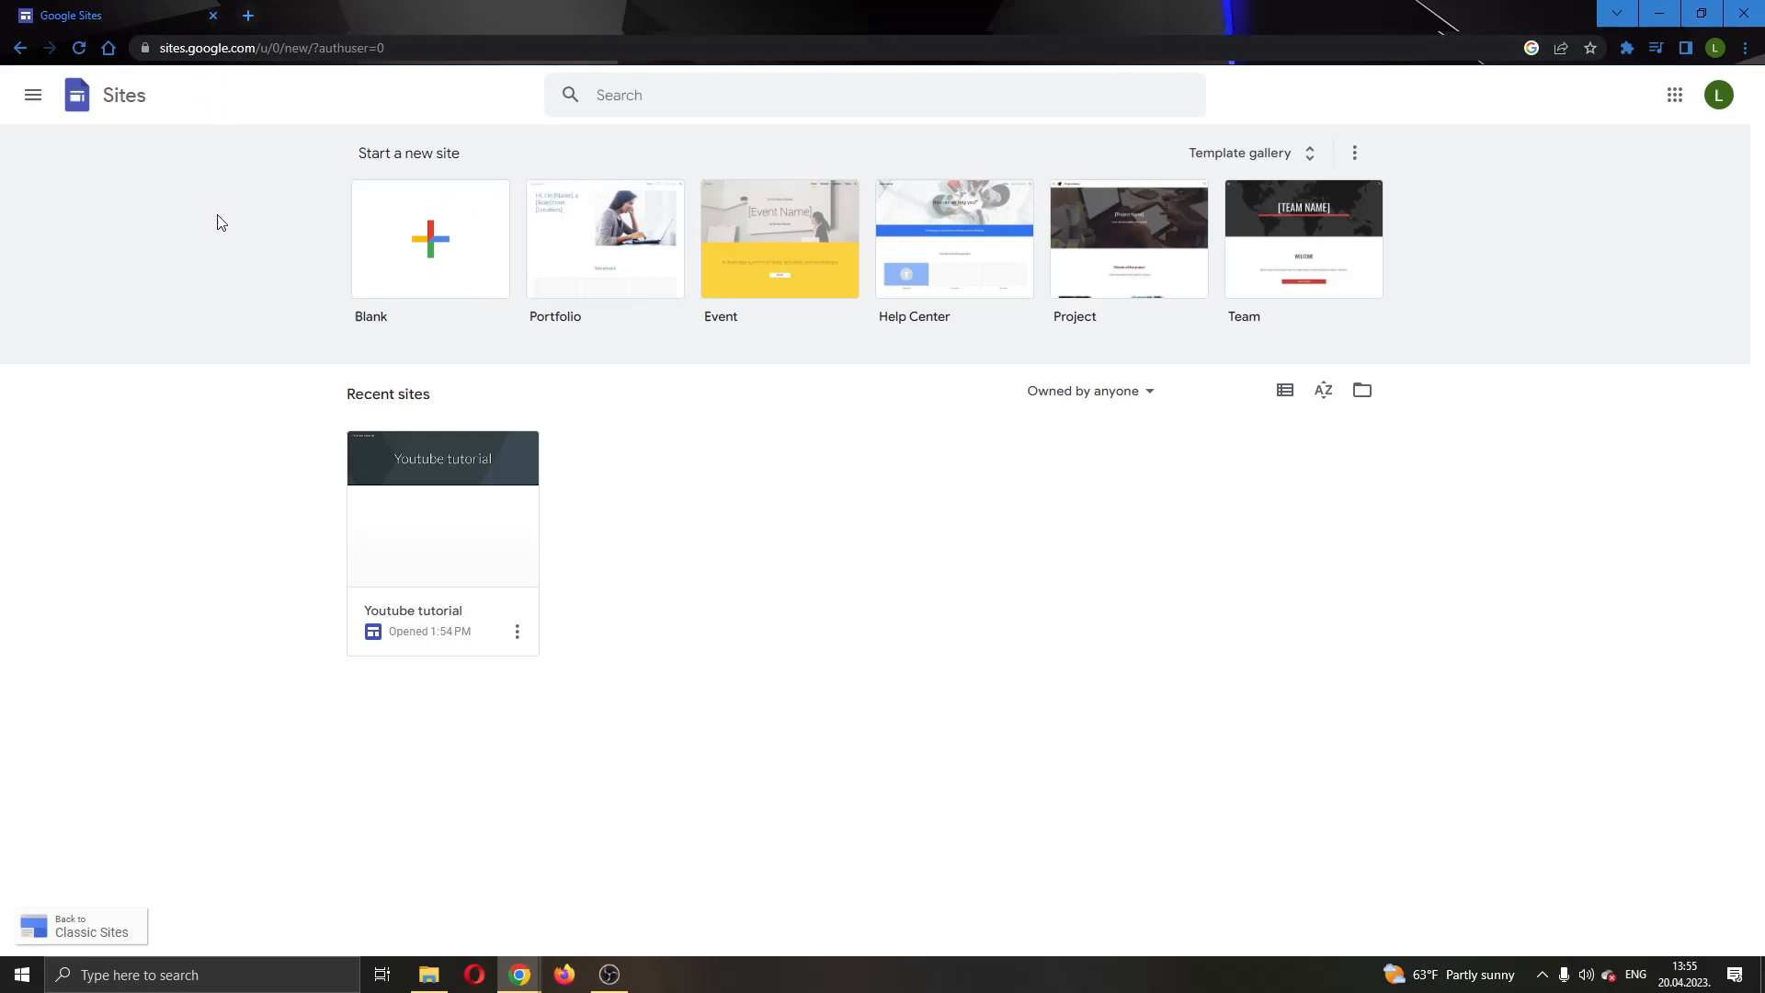
mouse_move(311, 341)
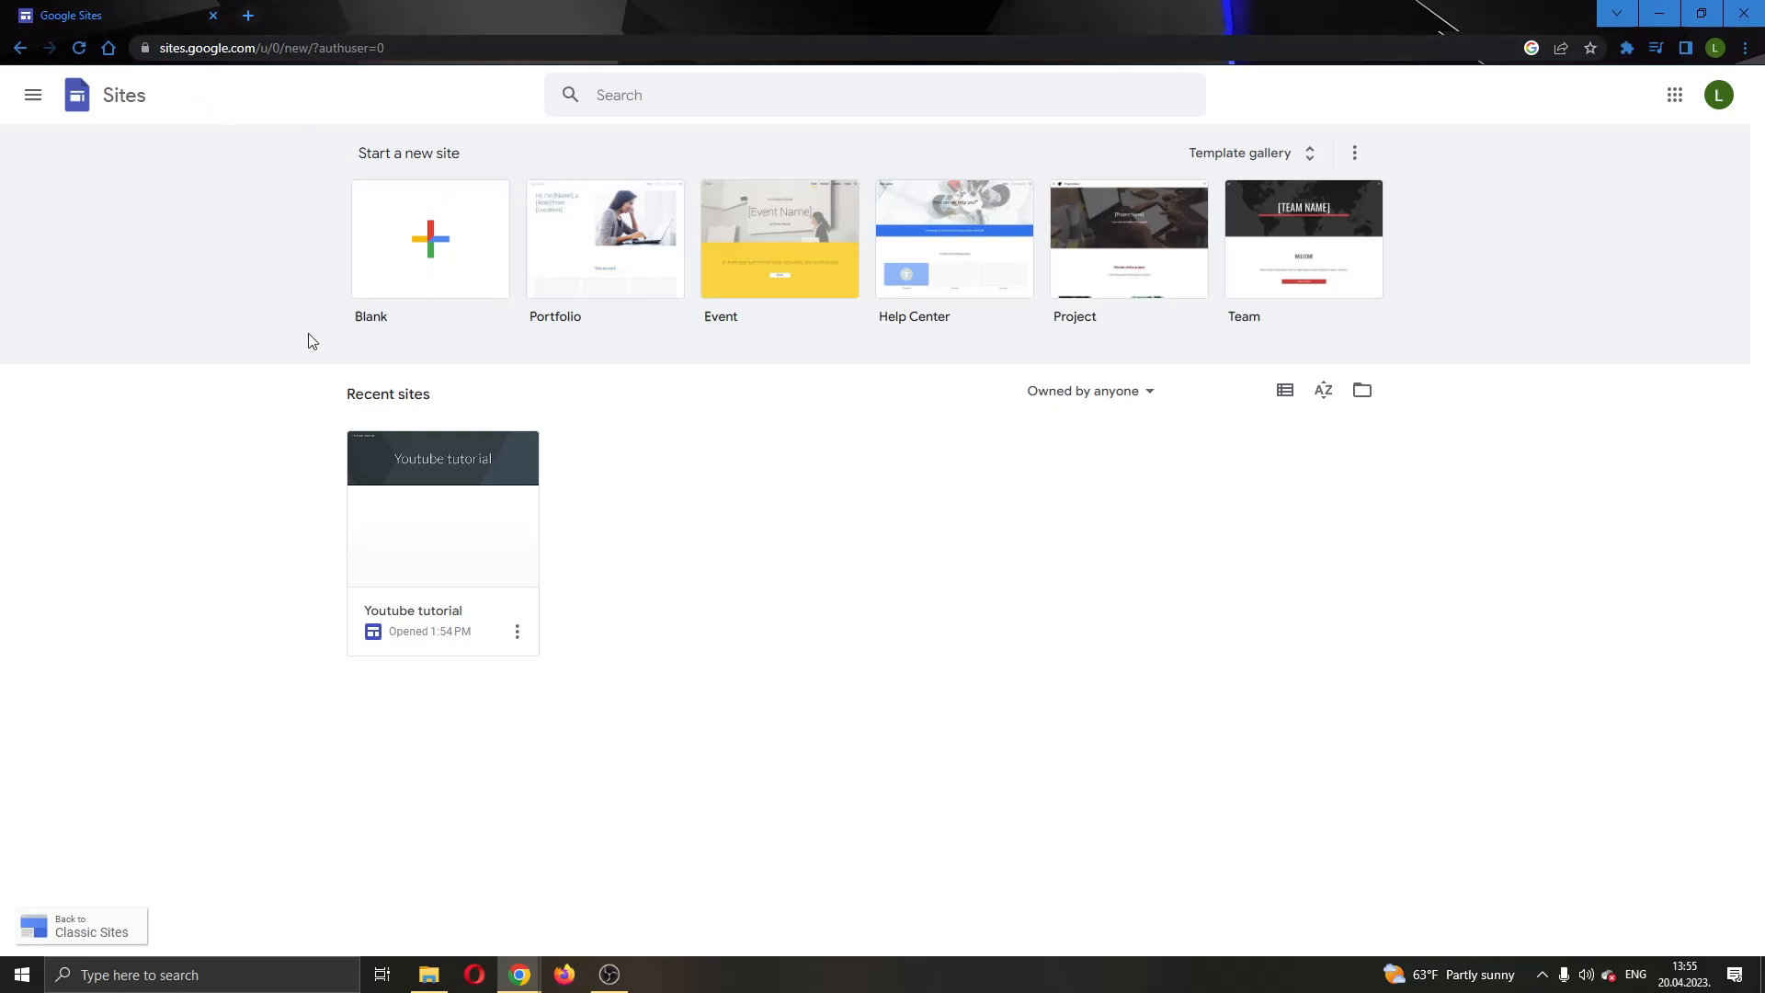
mouse_move(708, 147)
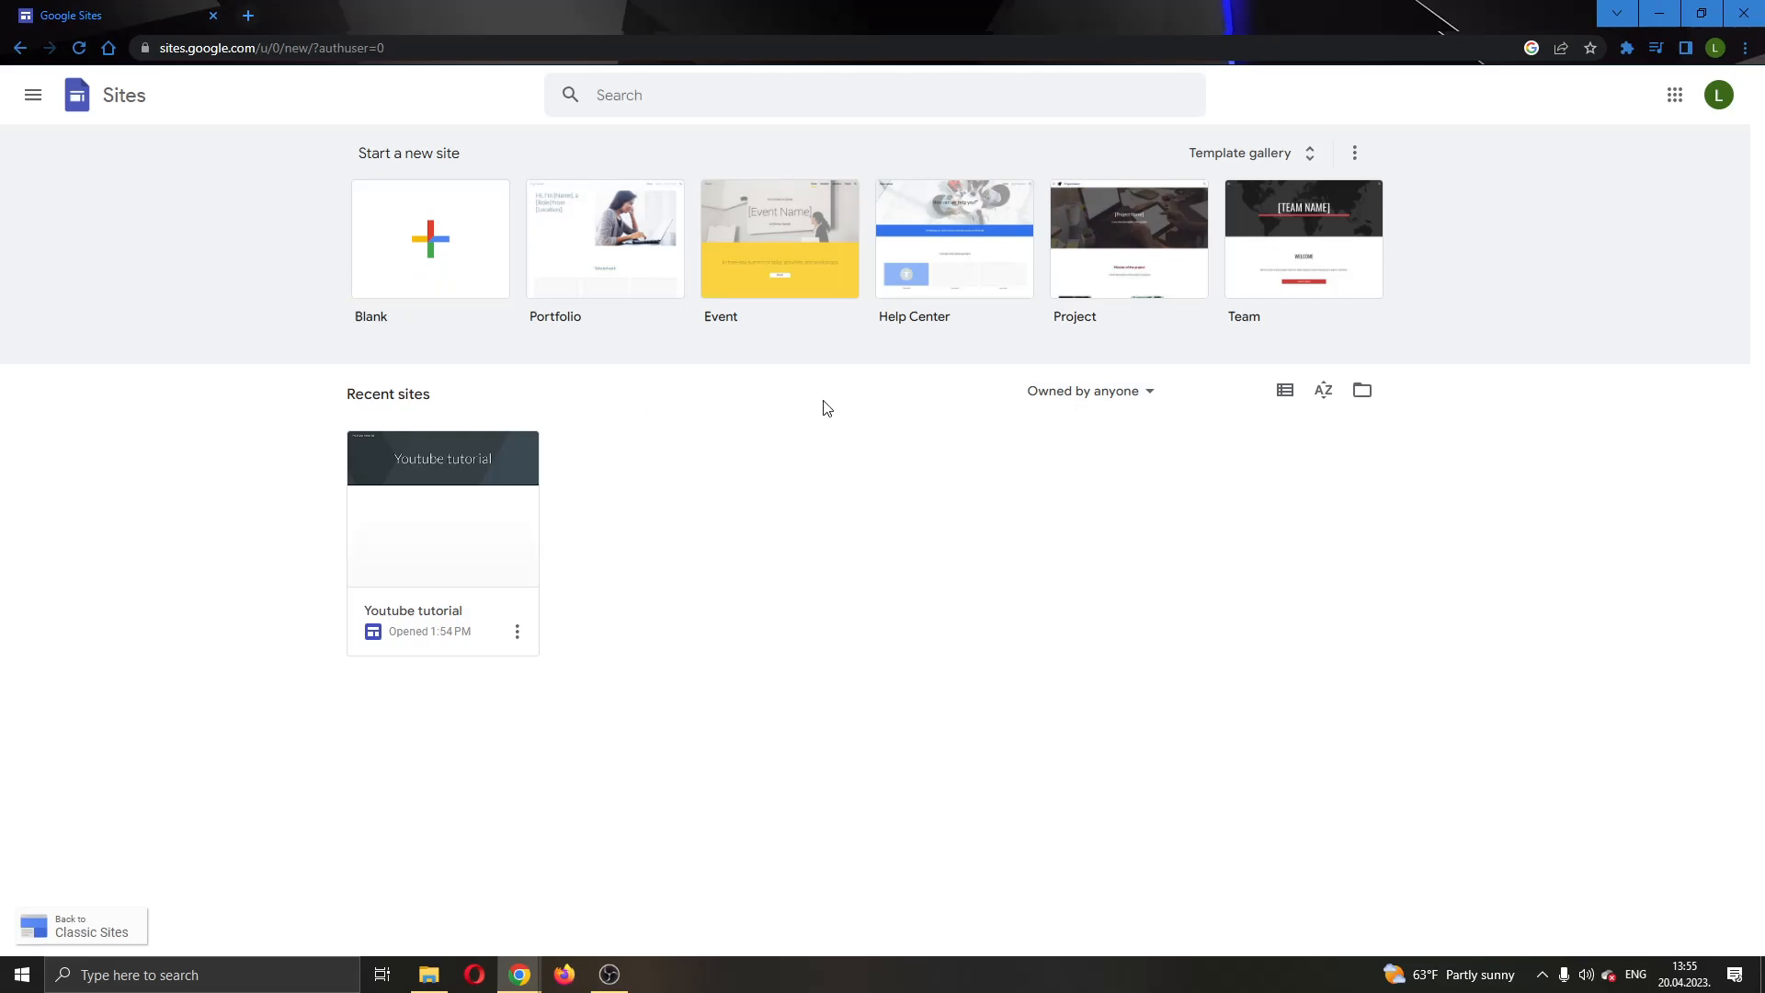
mouse_move(492, 357)
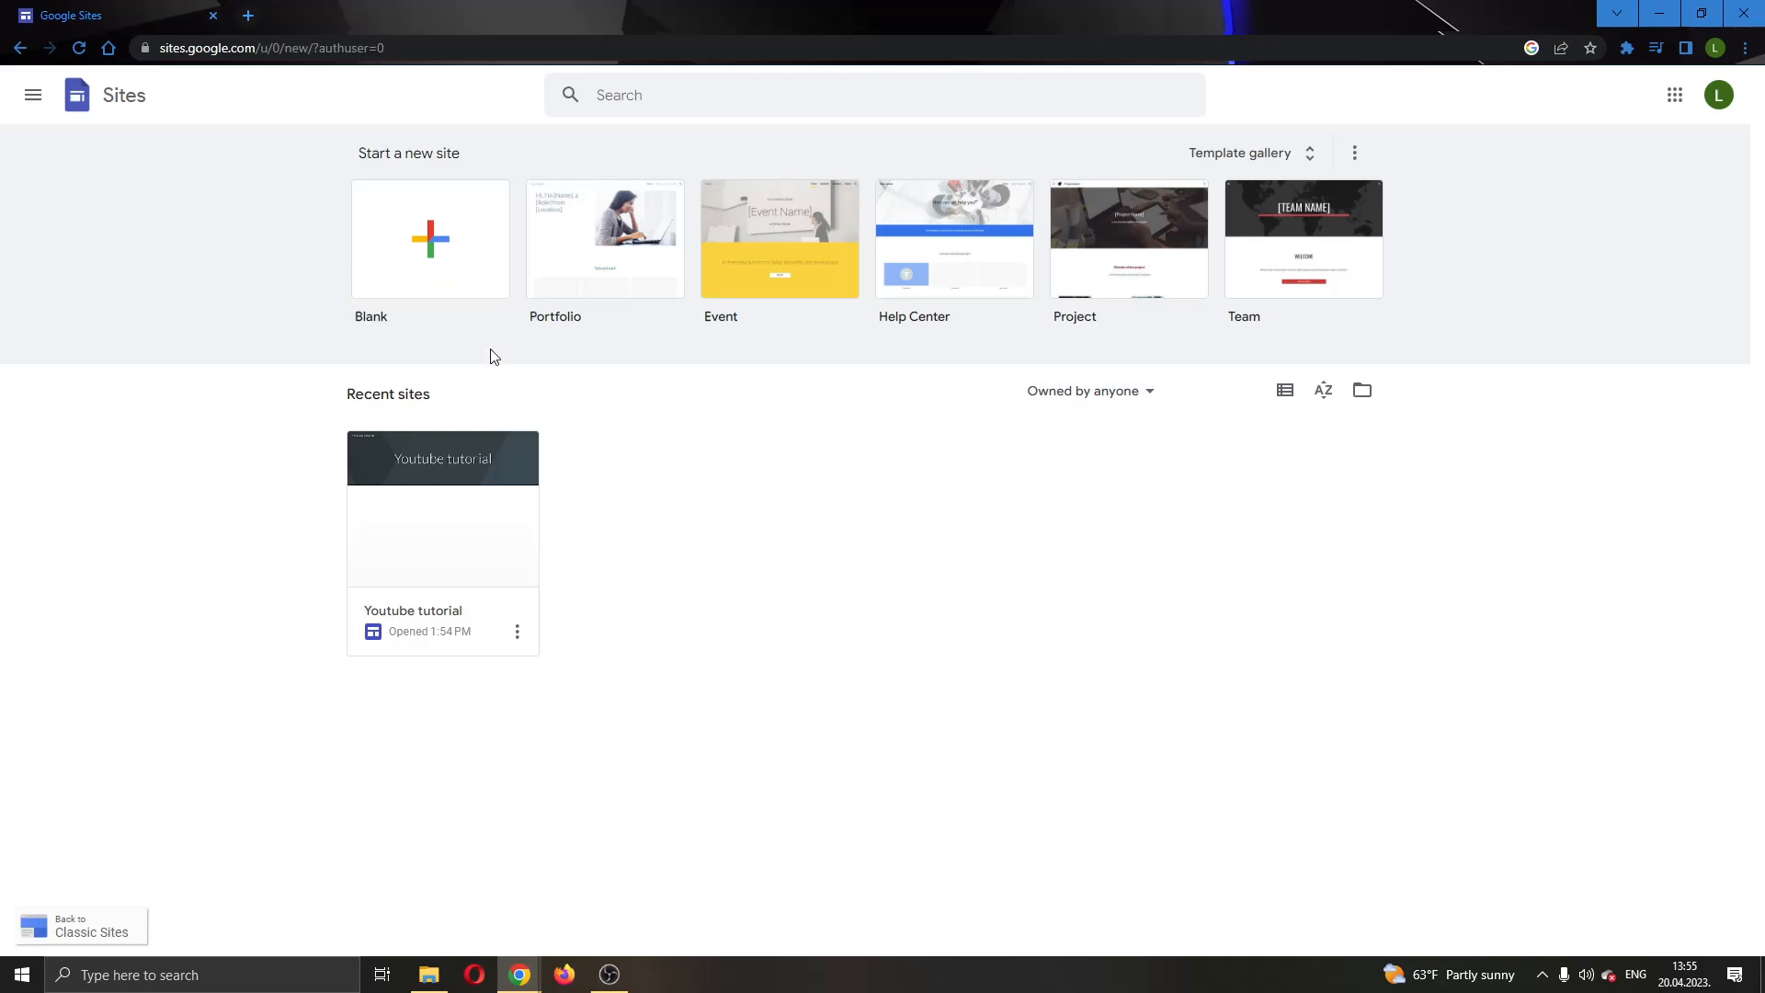
mouse_move(487, 322)
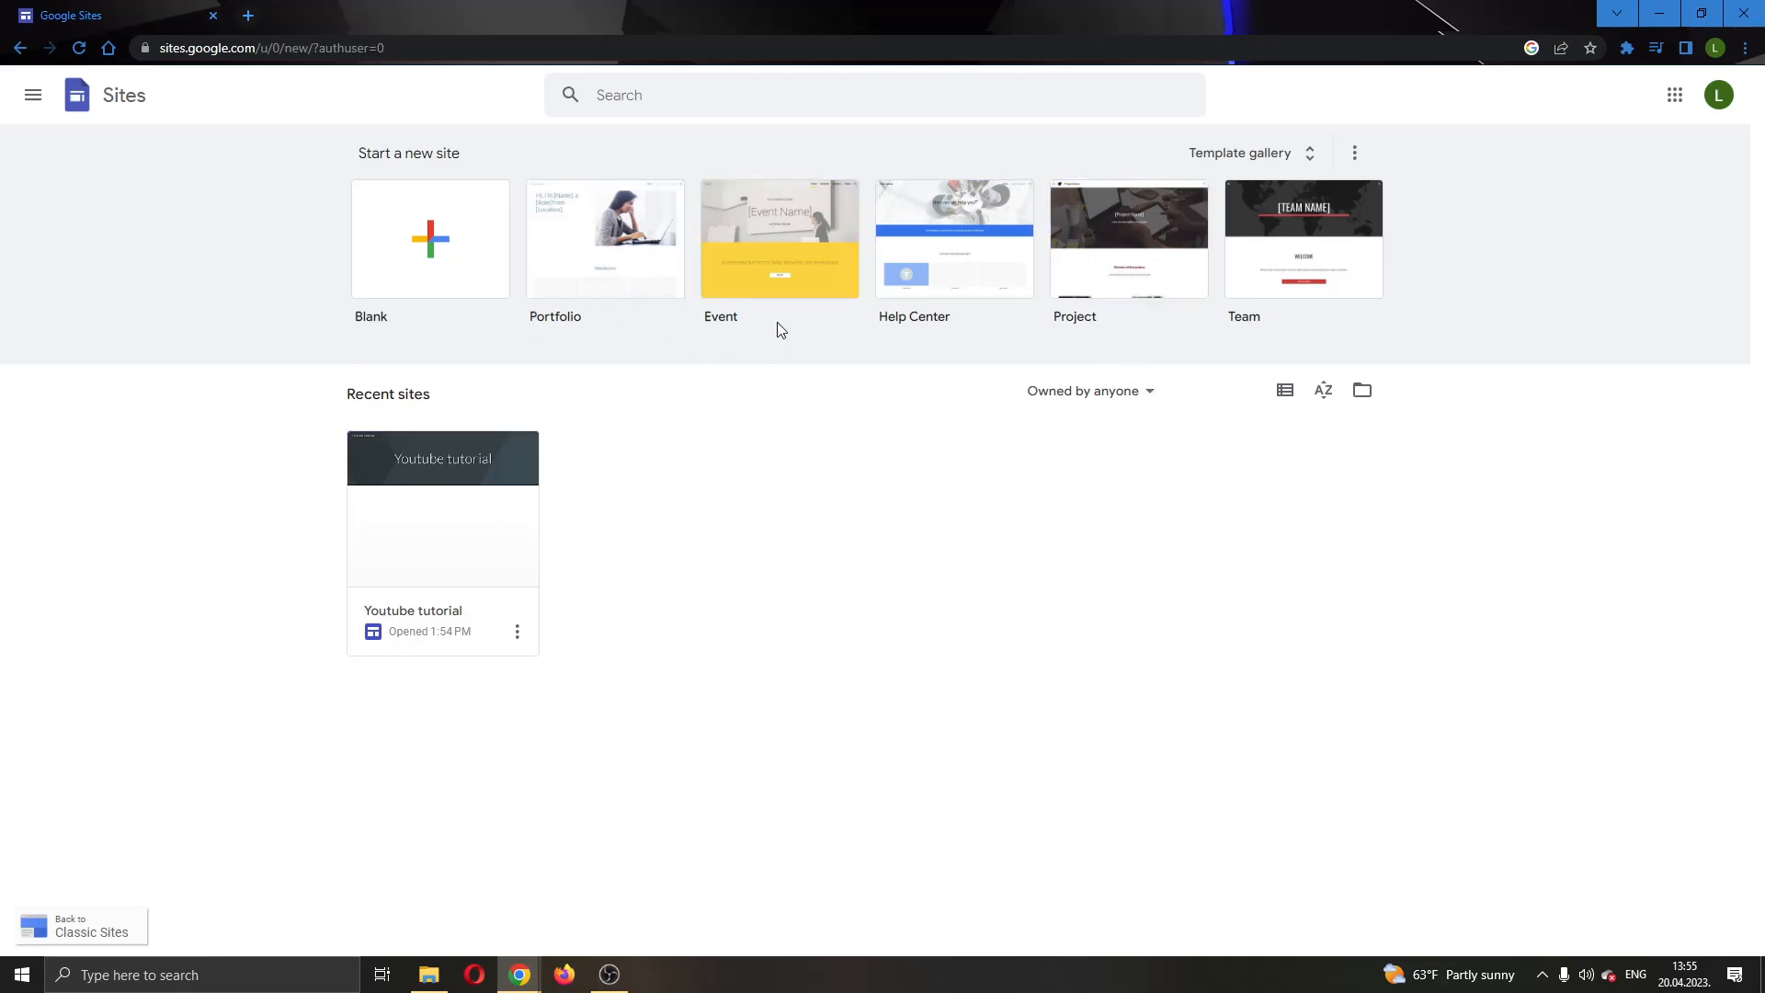
mouse_move(321, 493)
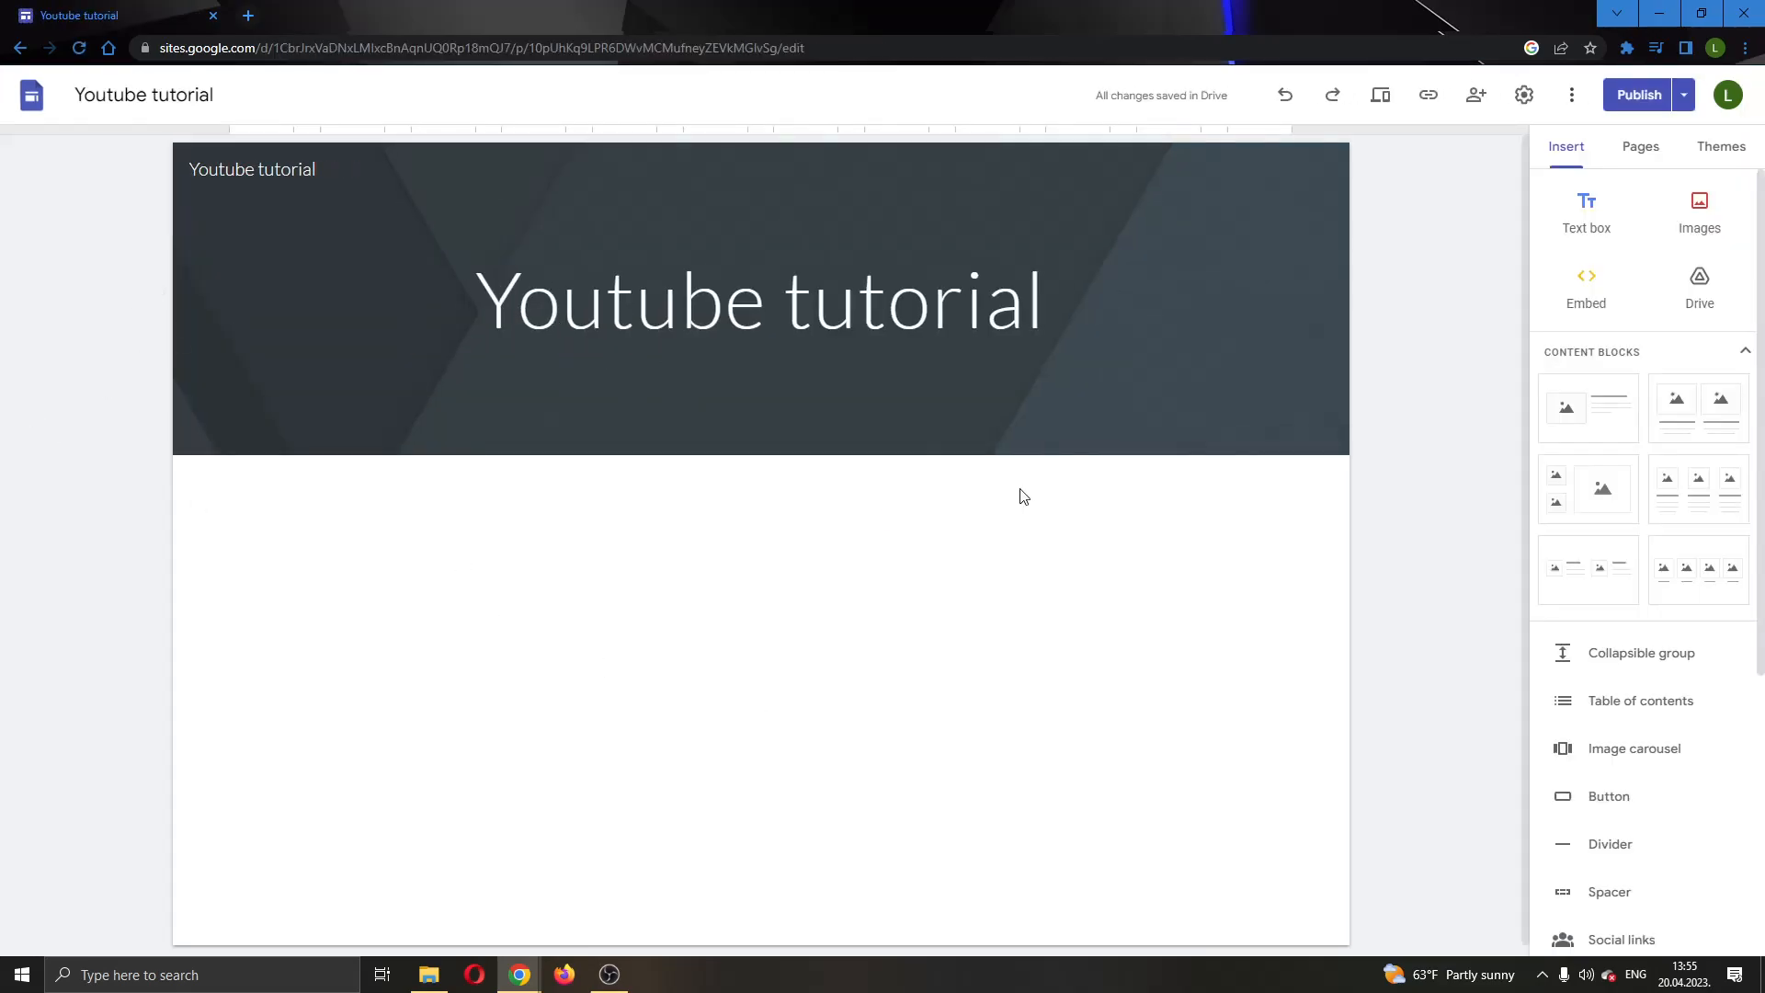
mouse_move(1112, 667)
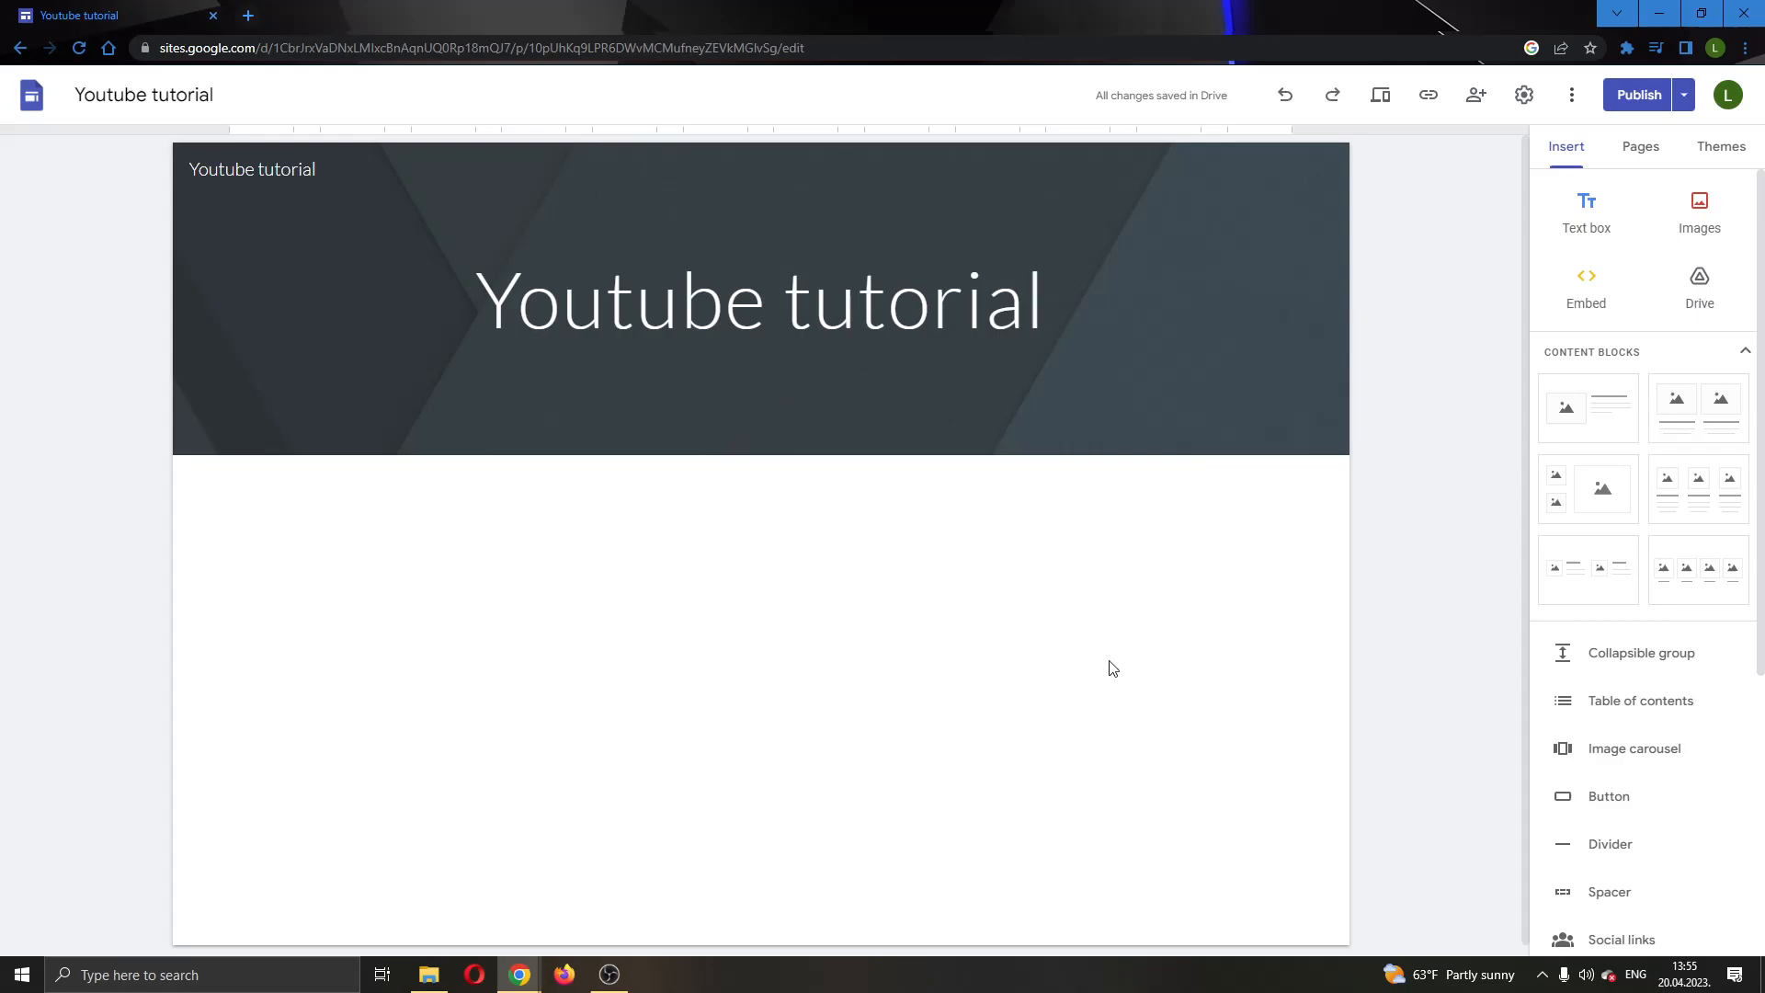
mouse_move(827, 591)
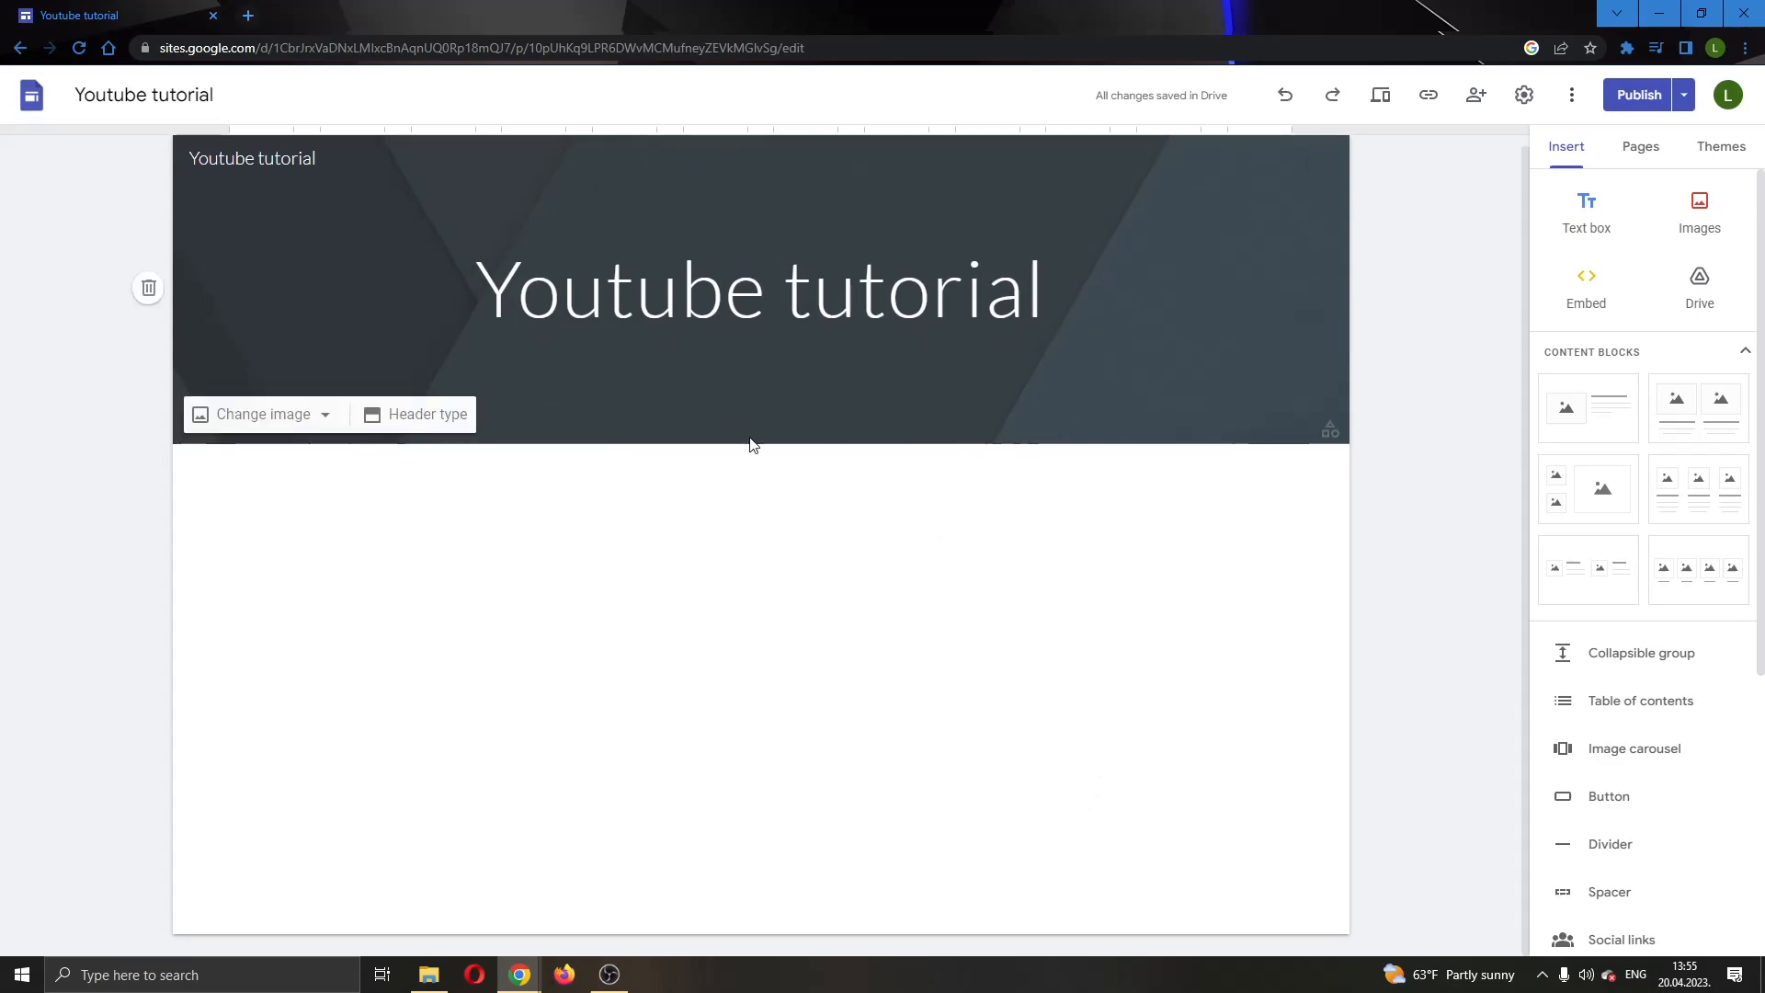
- Leave the 'Youtube tutorial' header and start an Embed from the web via Insert
left_click(939, 717)
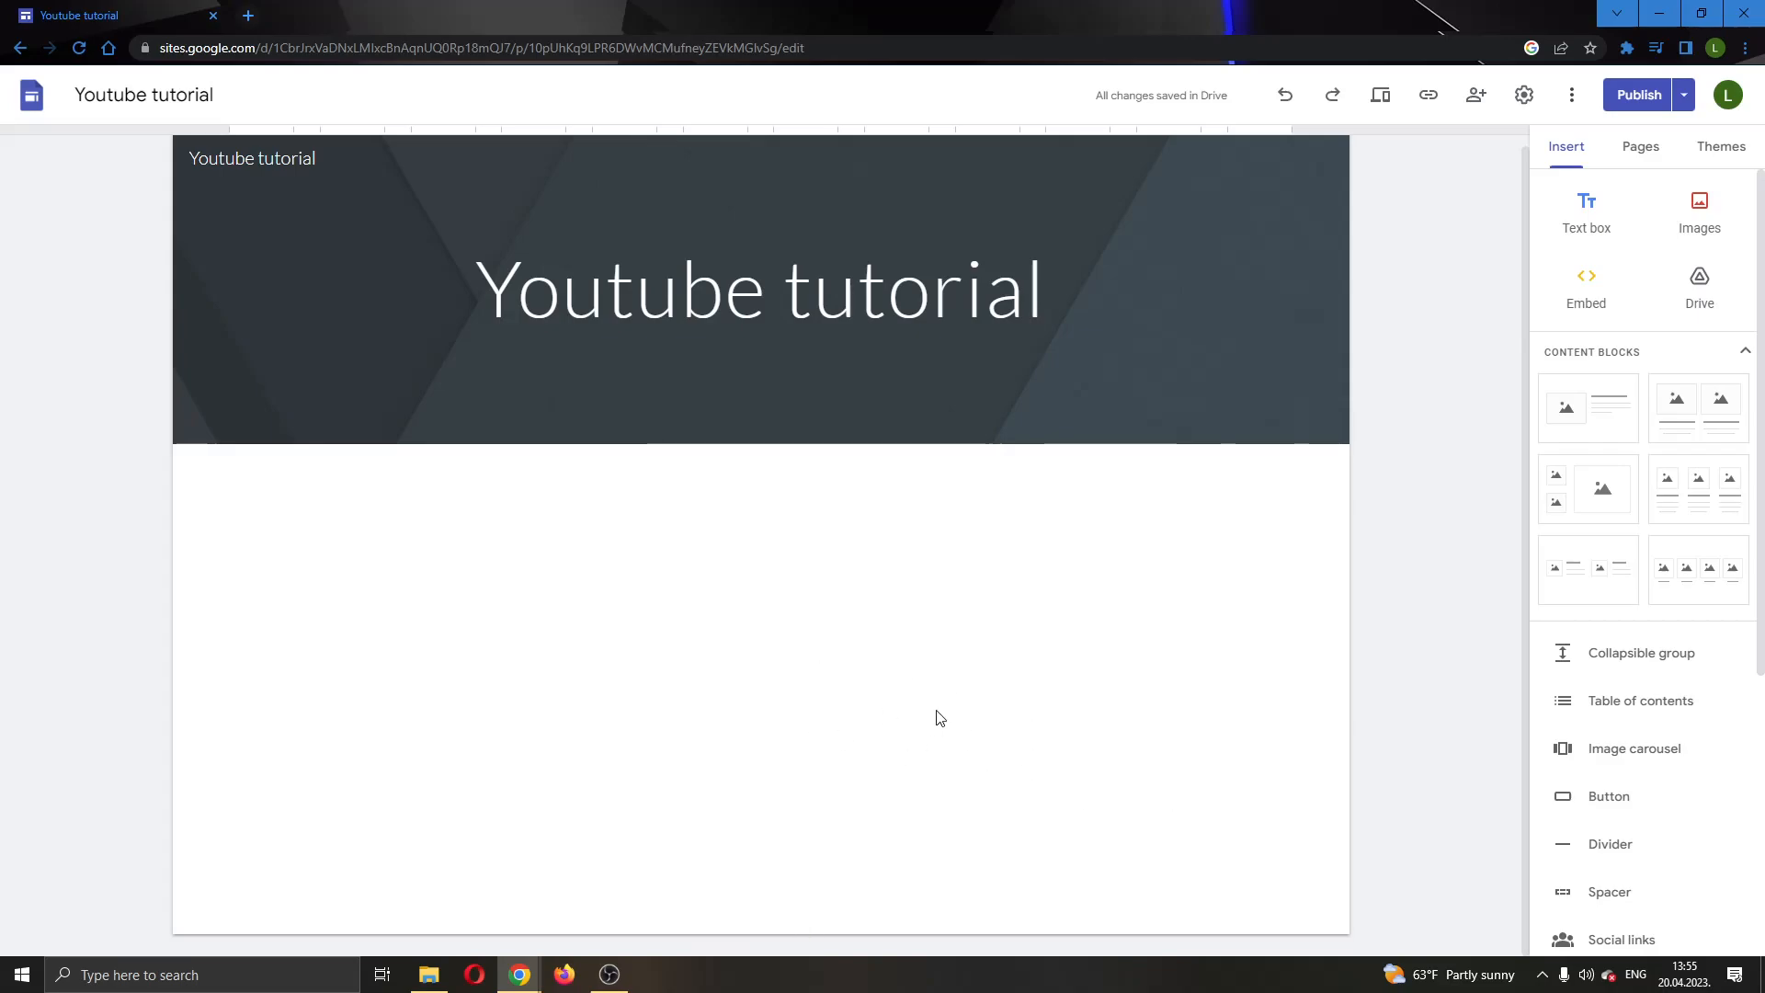
mouse_move(1412, 636)
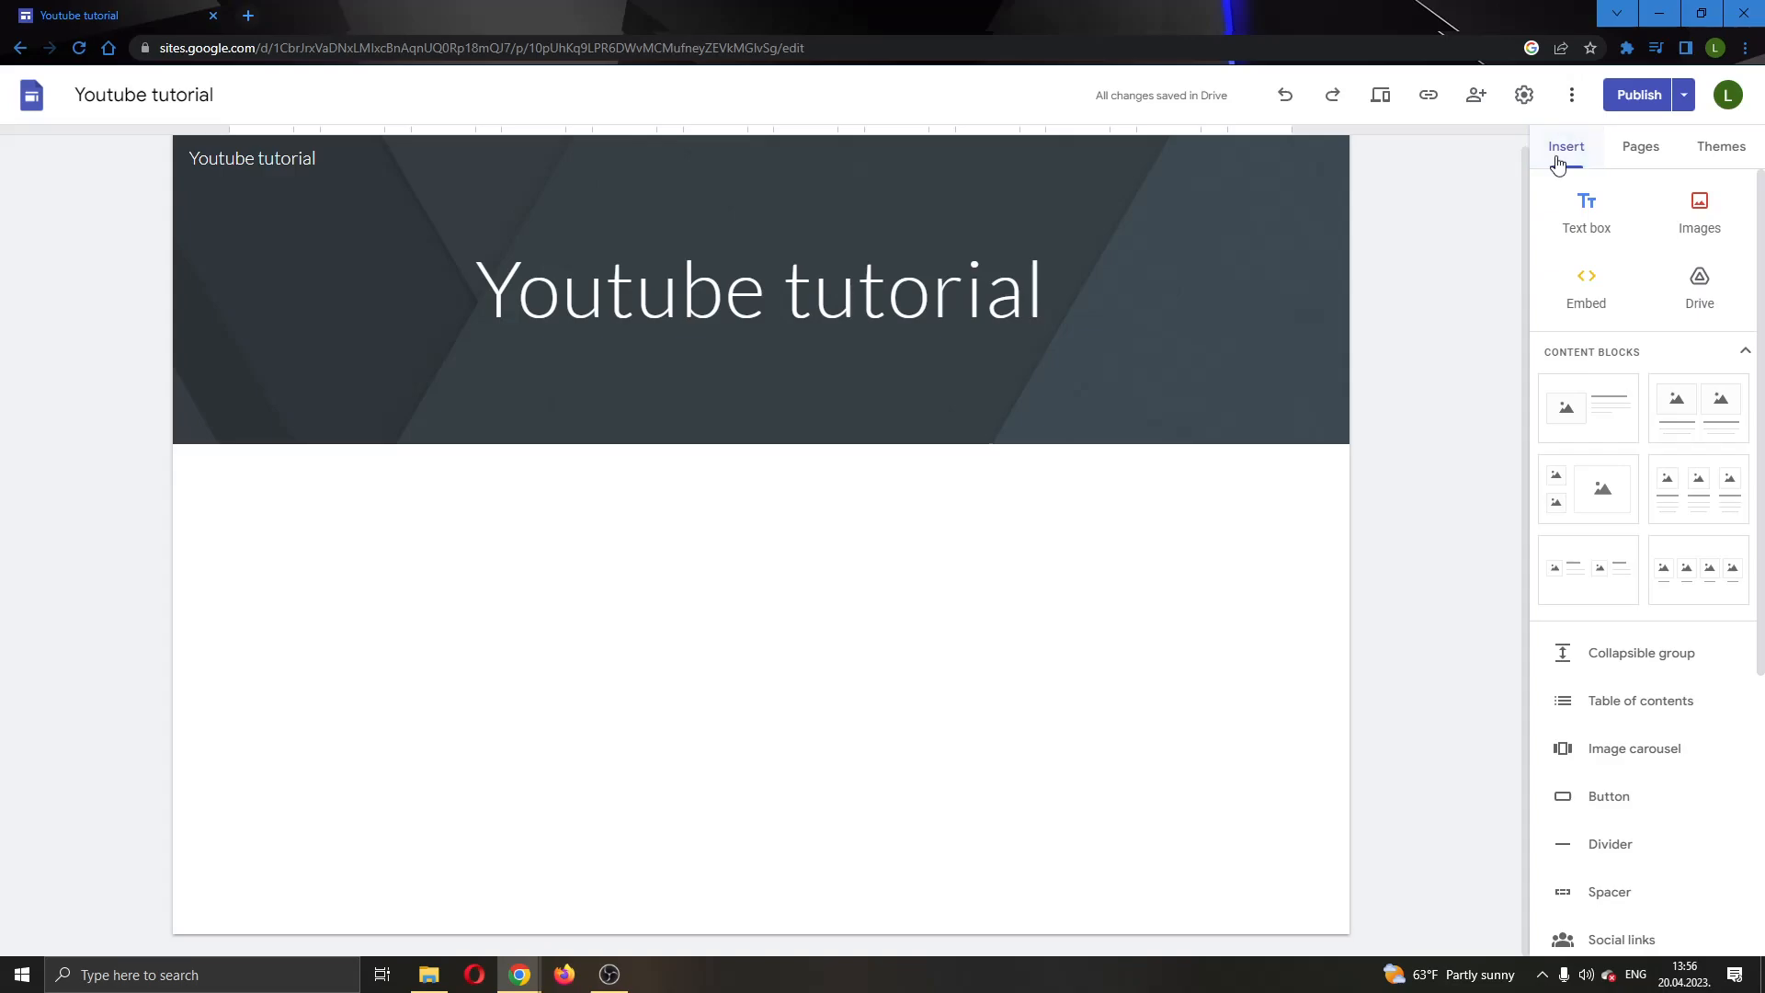
mouse_move(1584, 211)
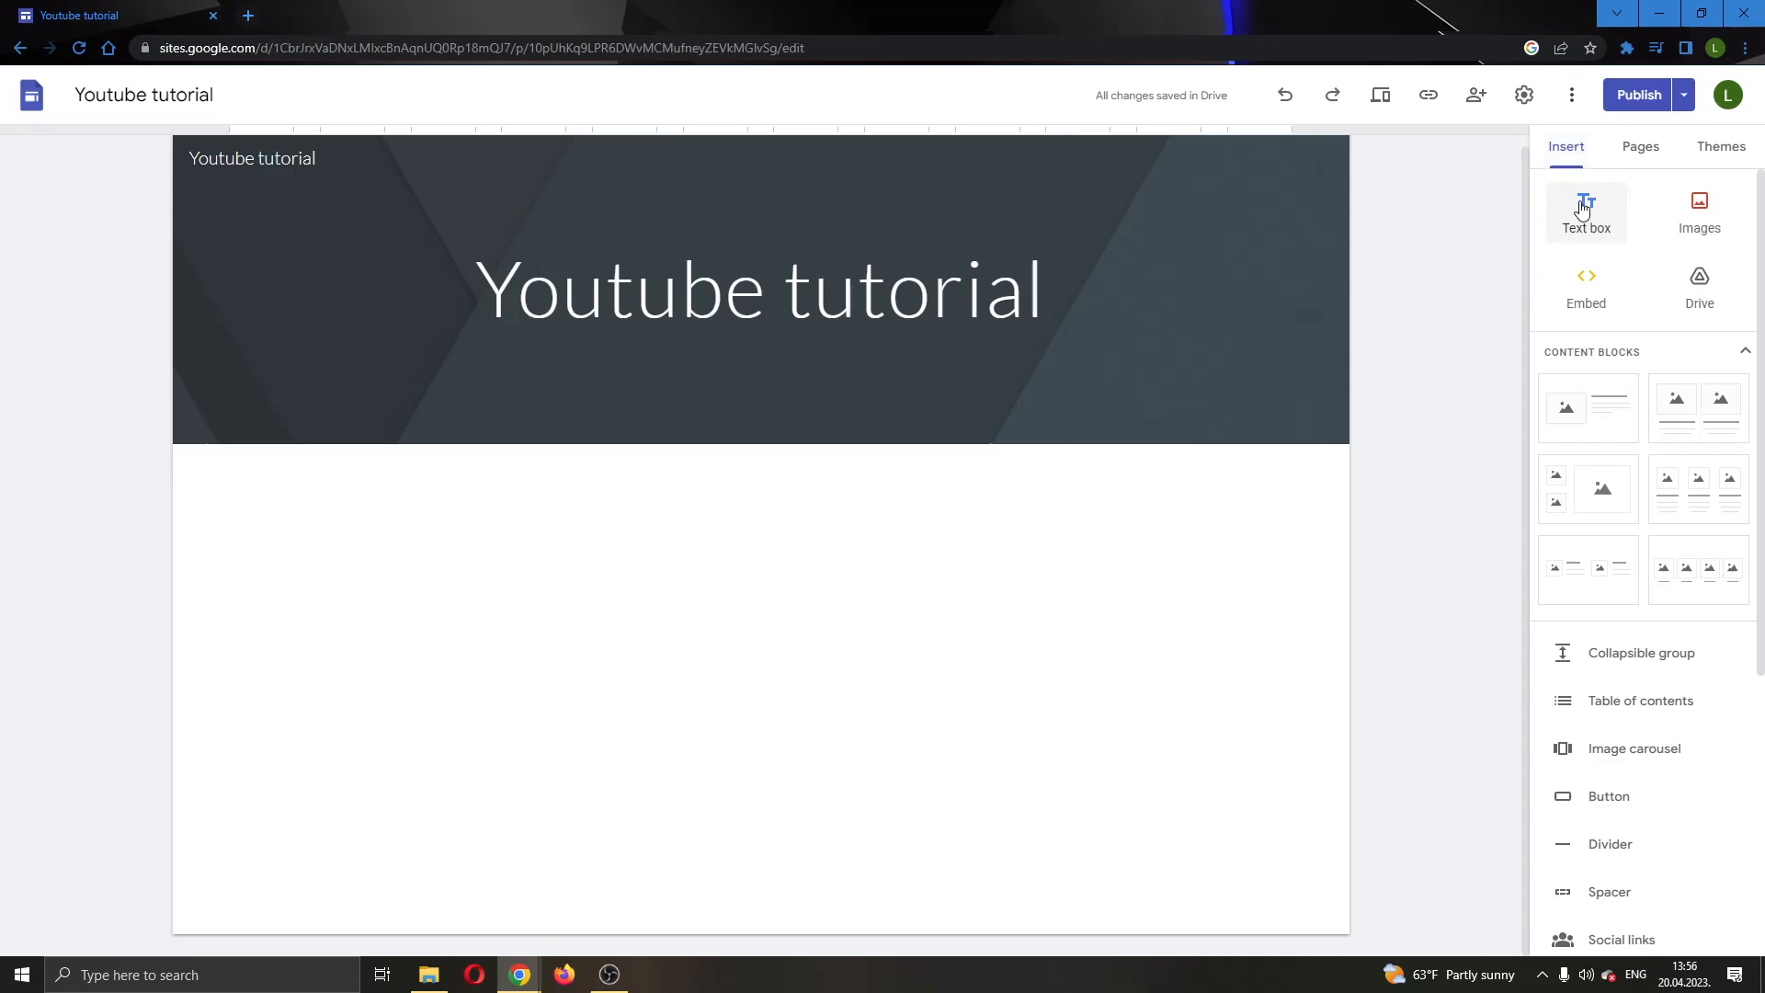
mouse_move(1699, 214)
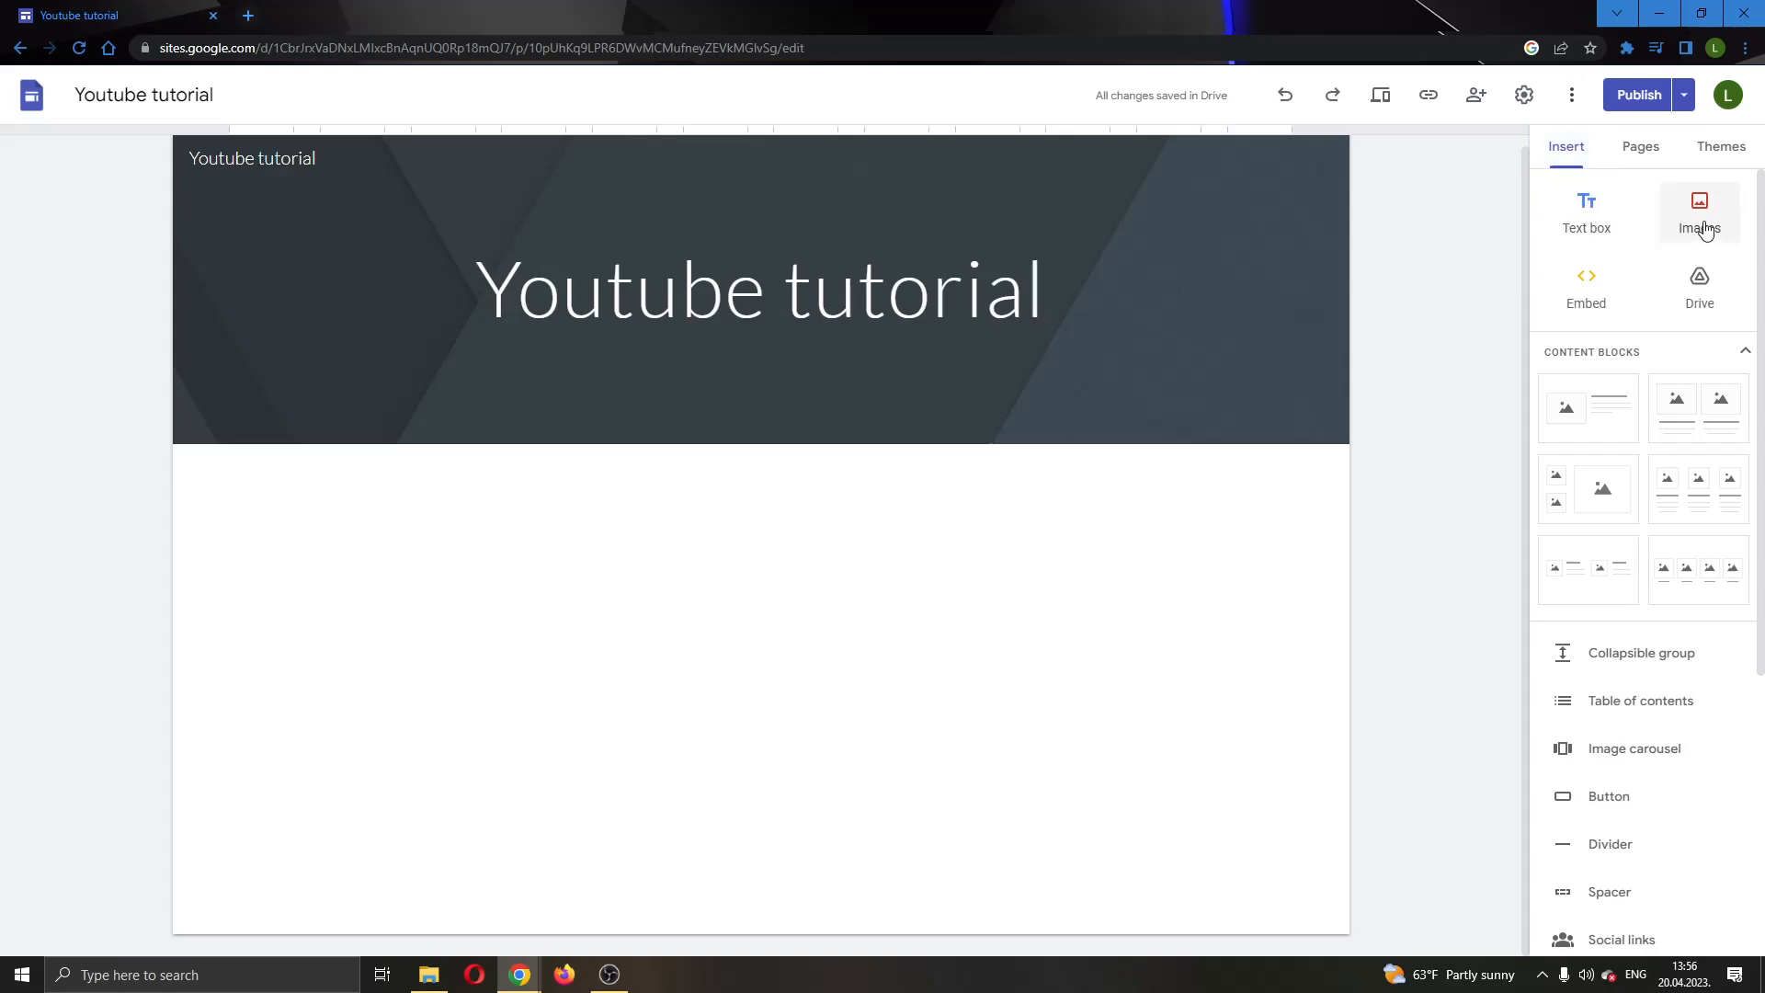
mouse_move(1699, 304)
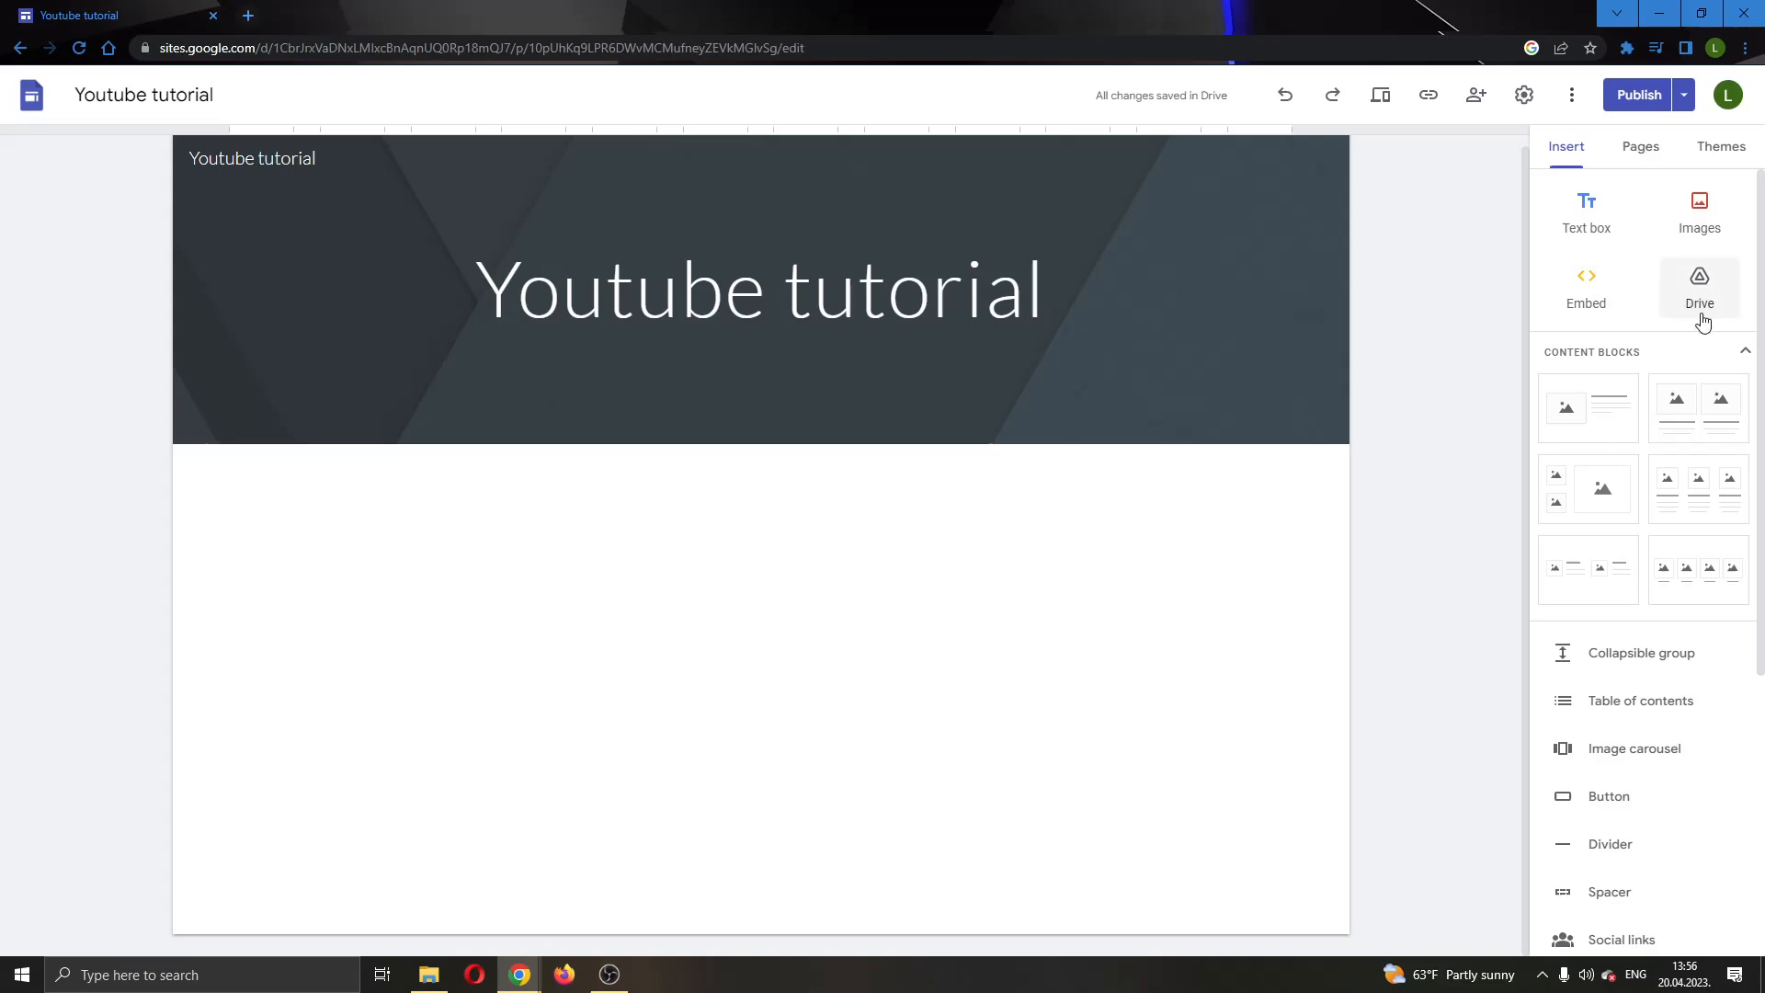
mouse_move(1640, 634)
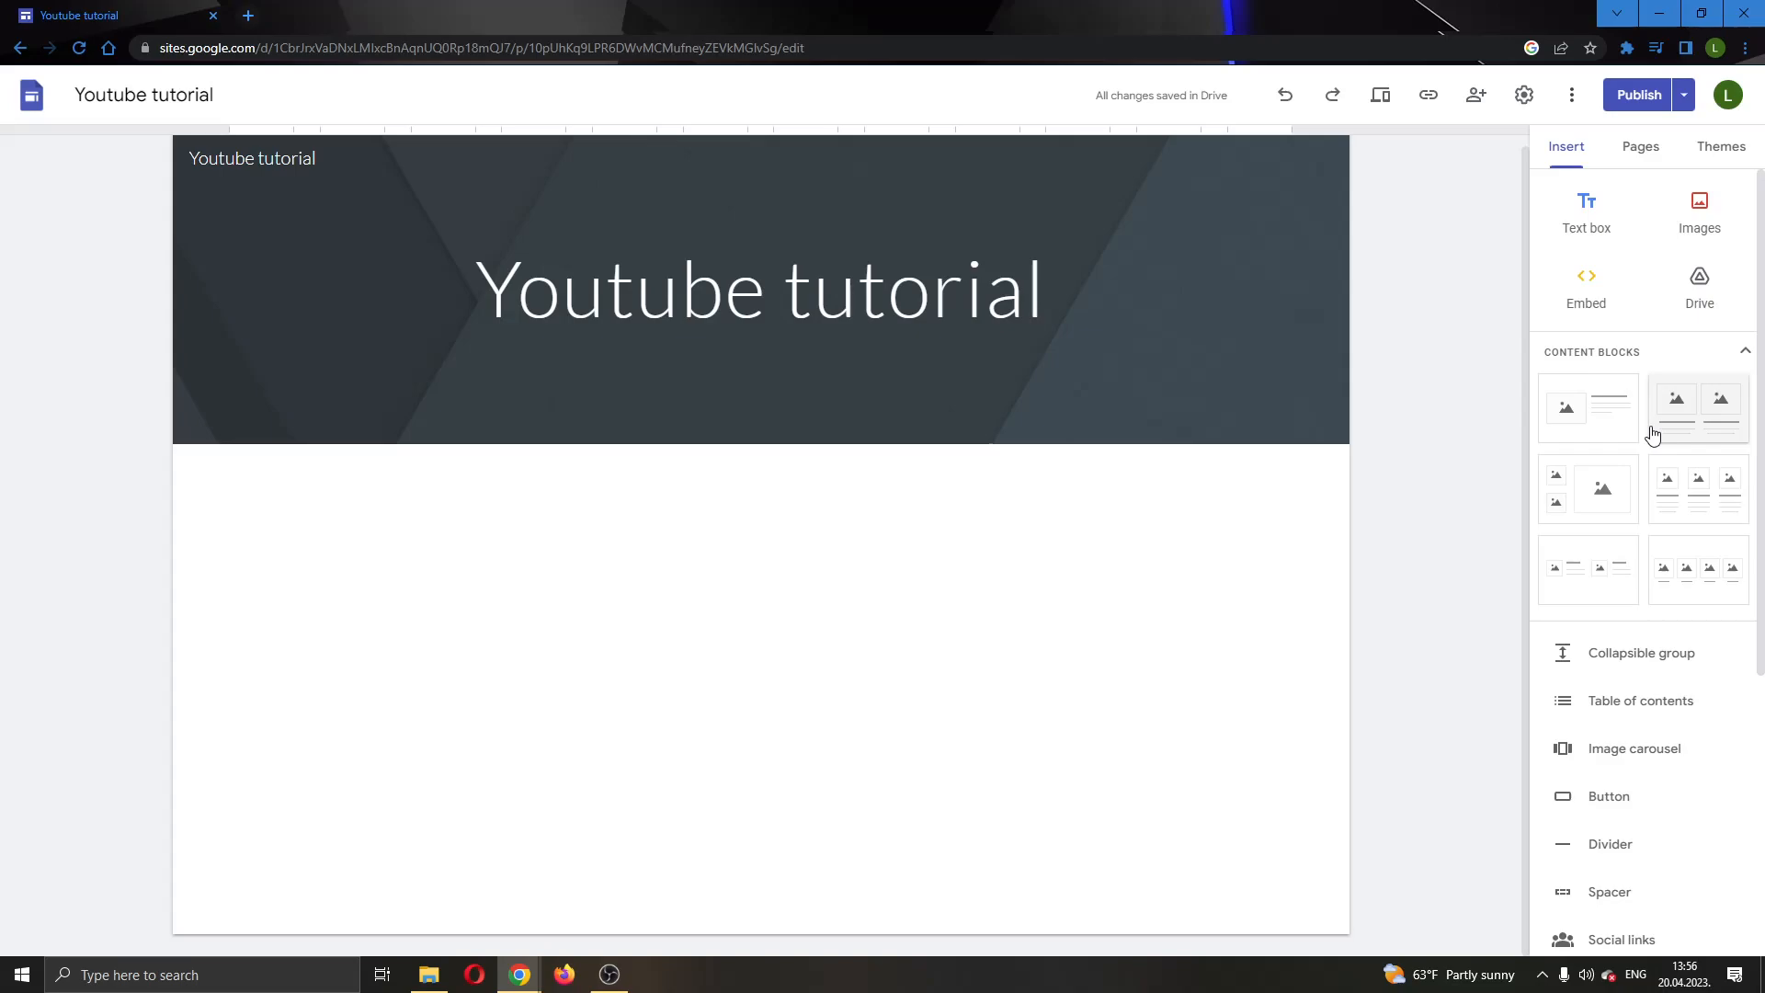
mouse_move(1651, 206)
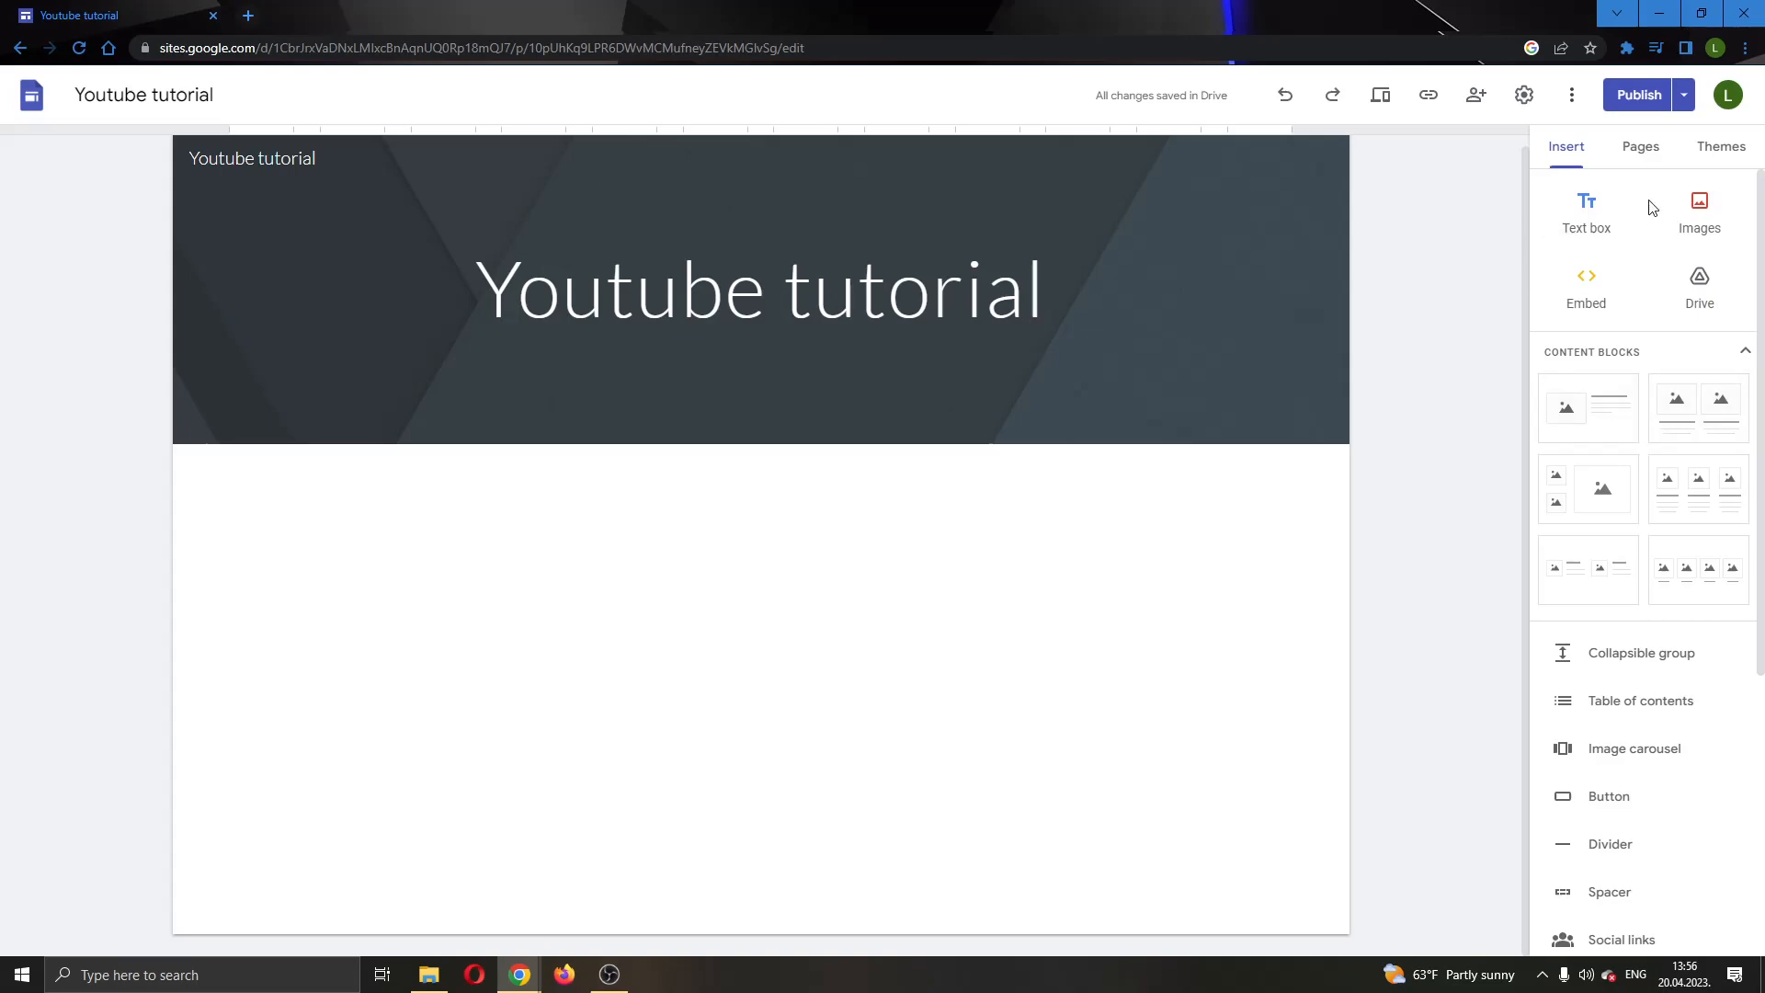
mouse_move(1651, 314)
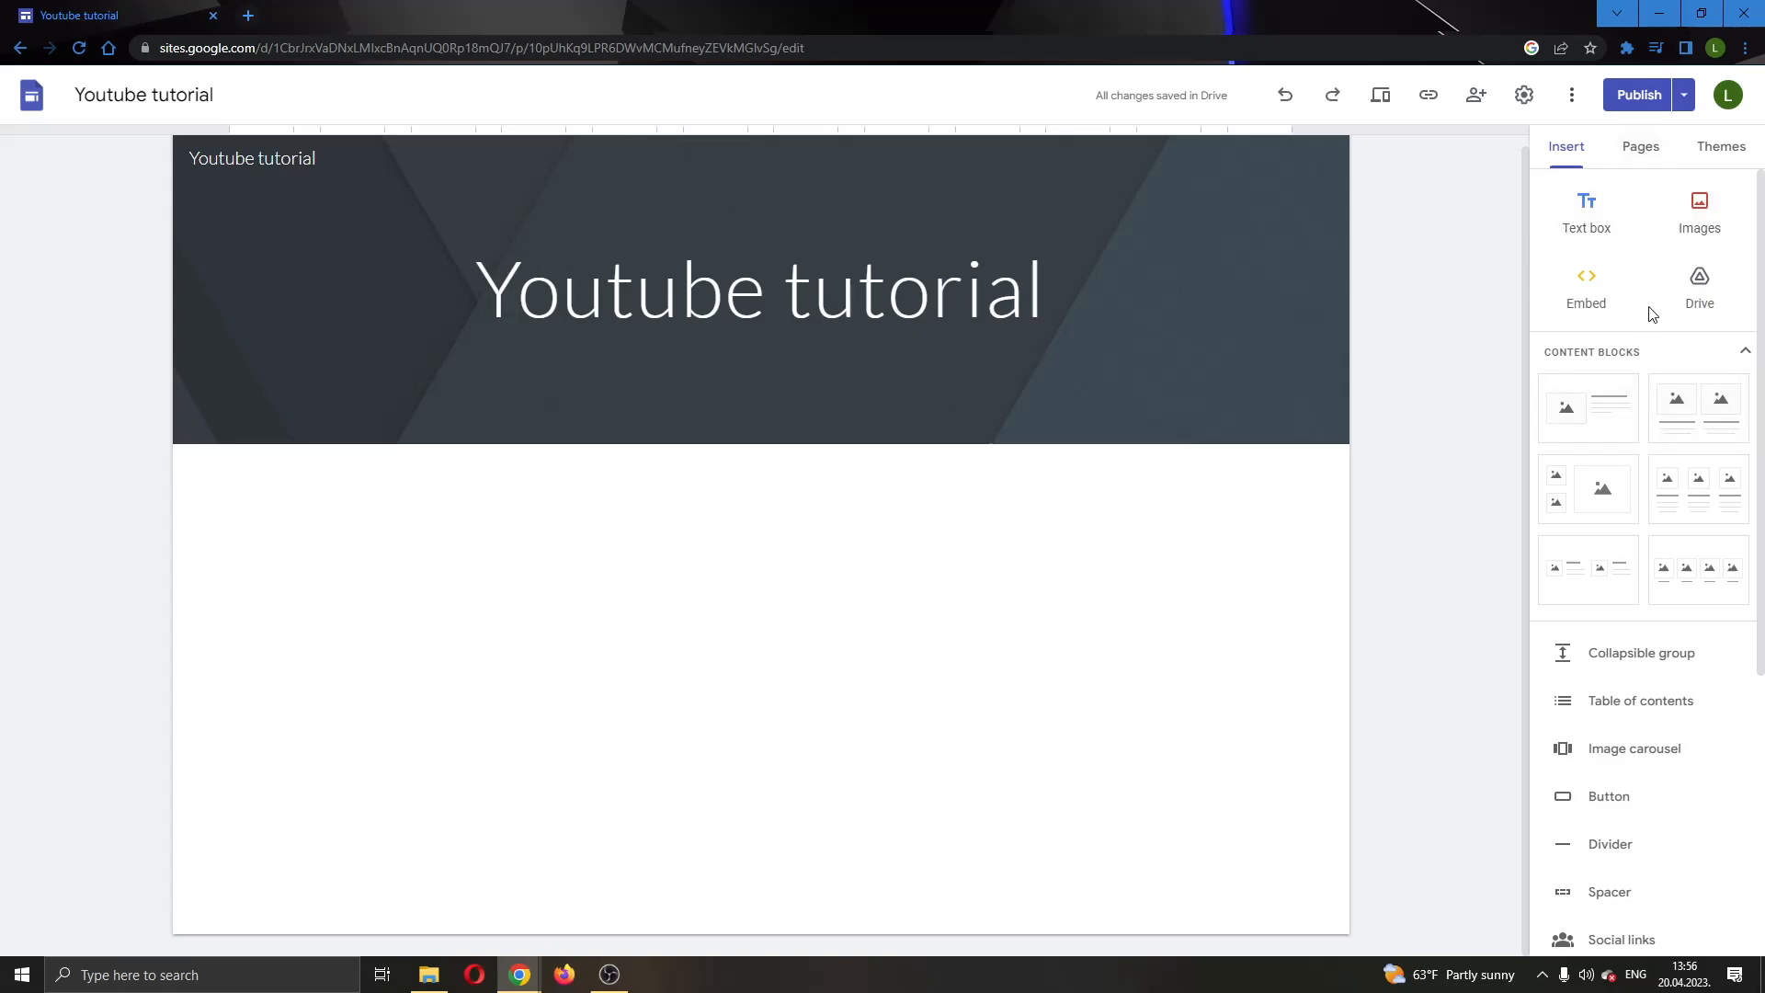
mouse_move(1639, 311)
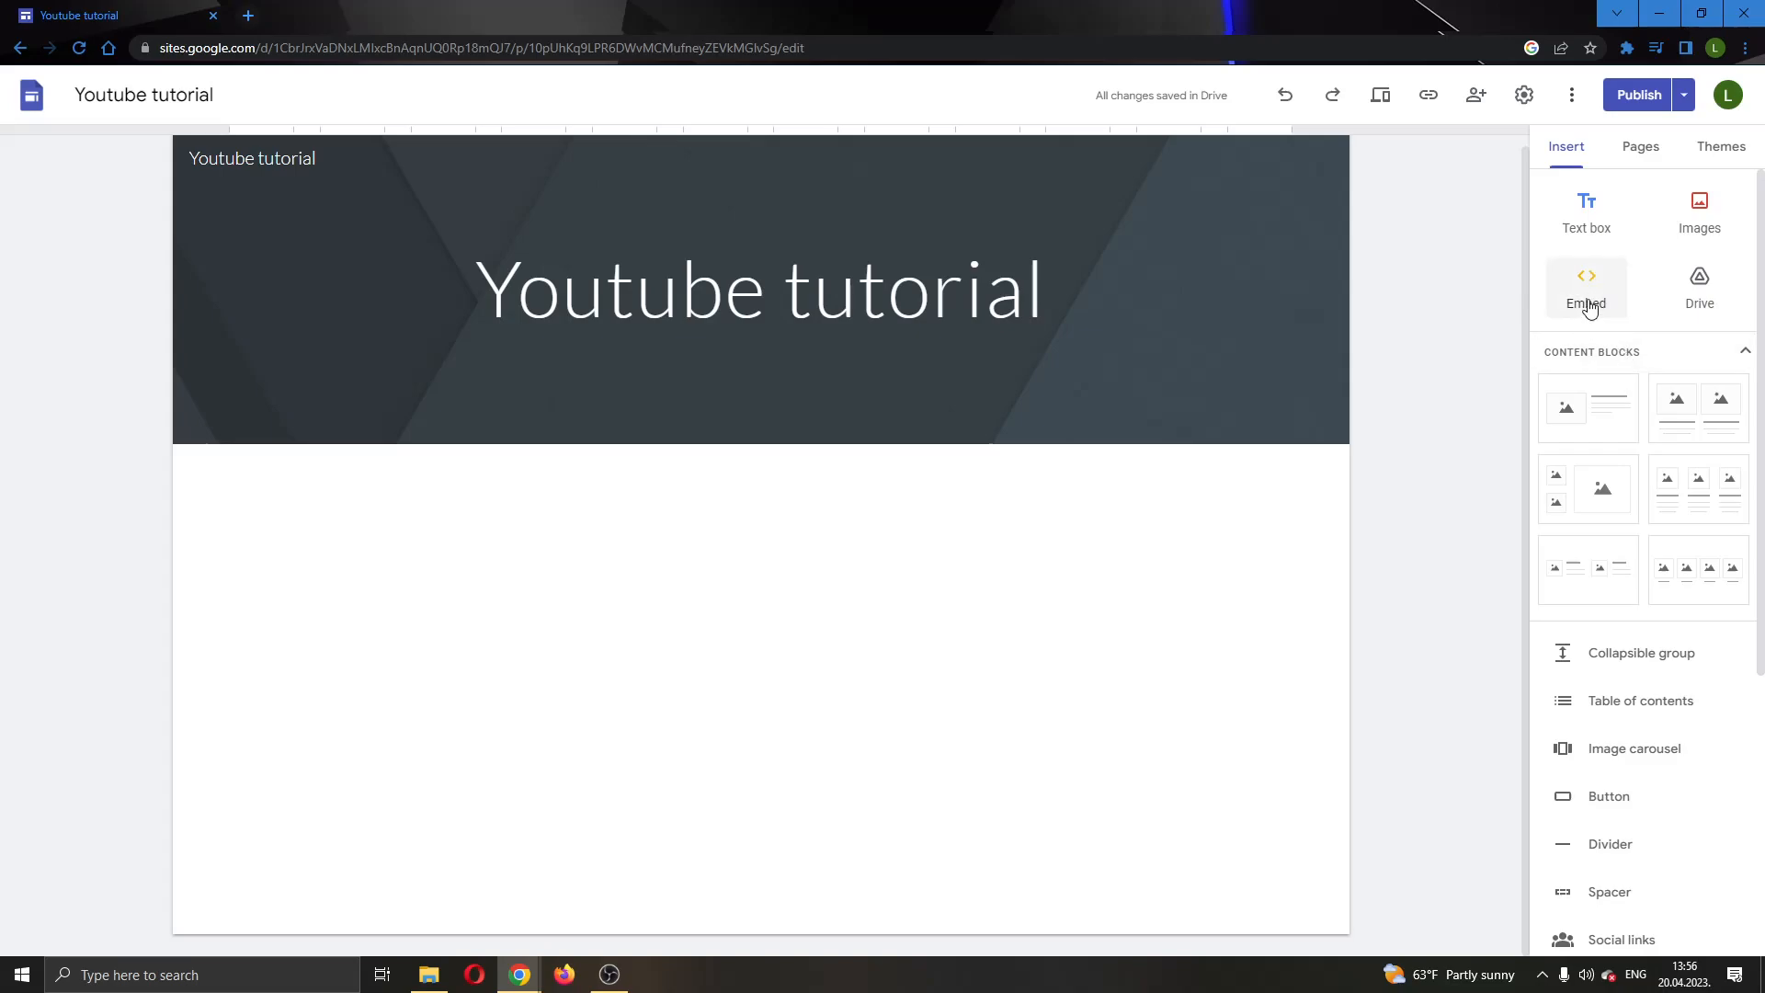
left_click(761, 287)
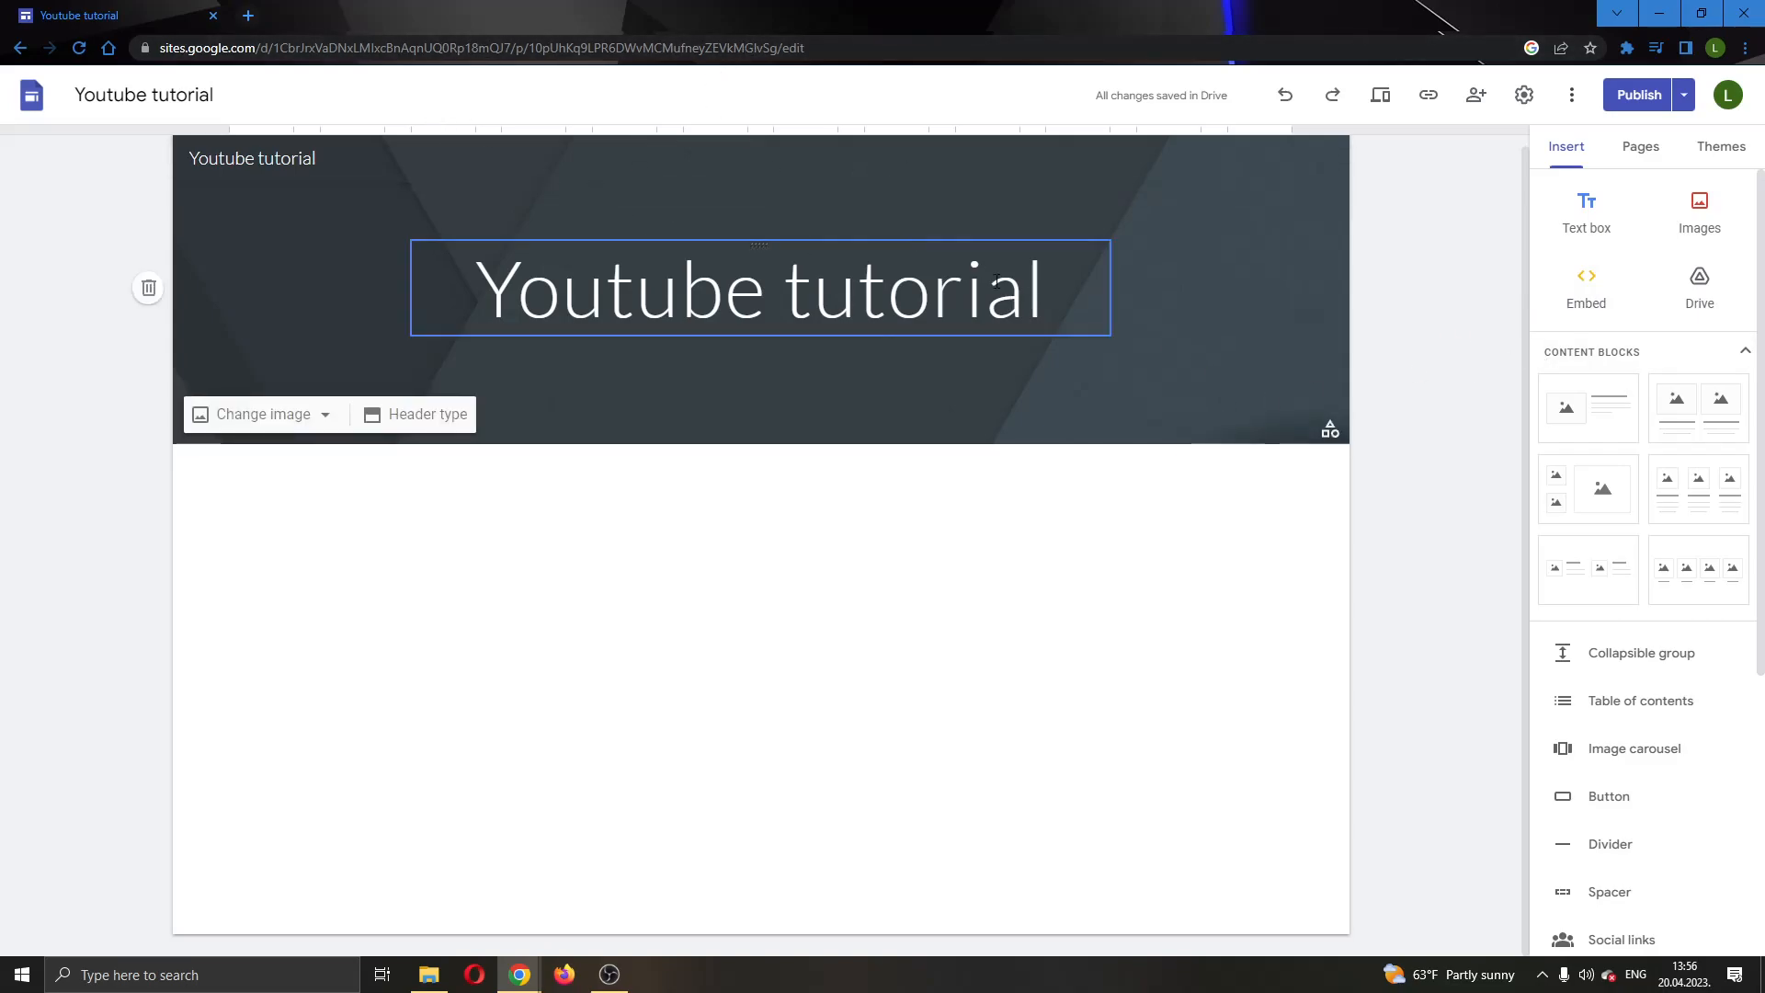
left_click(1183, 391)
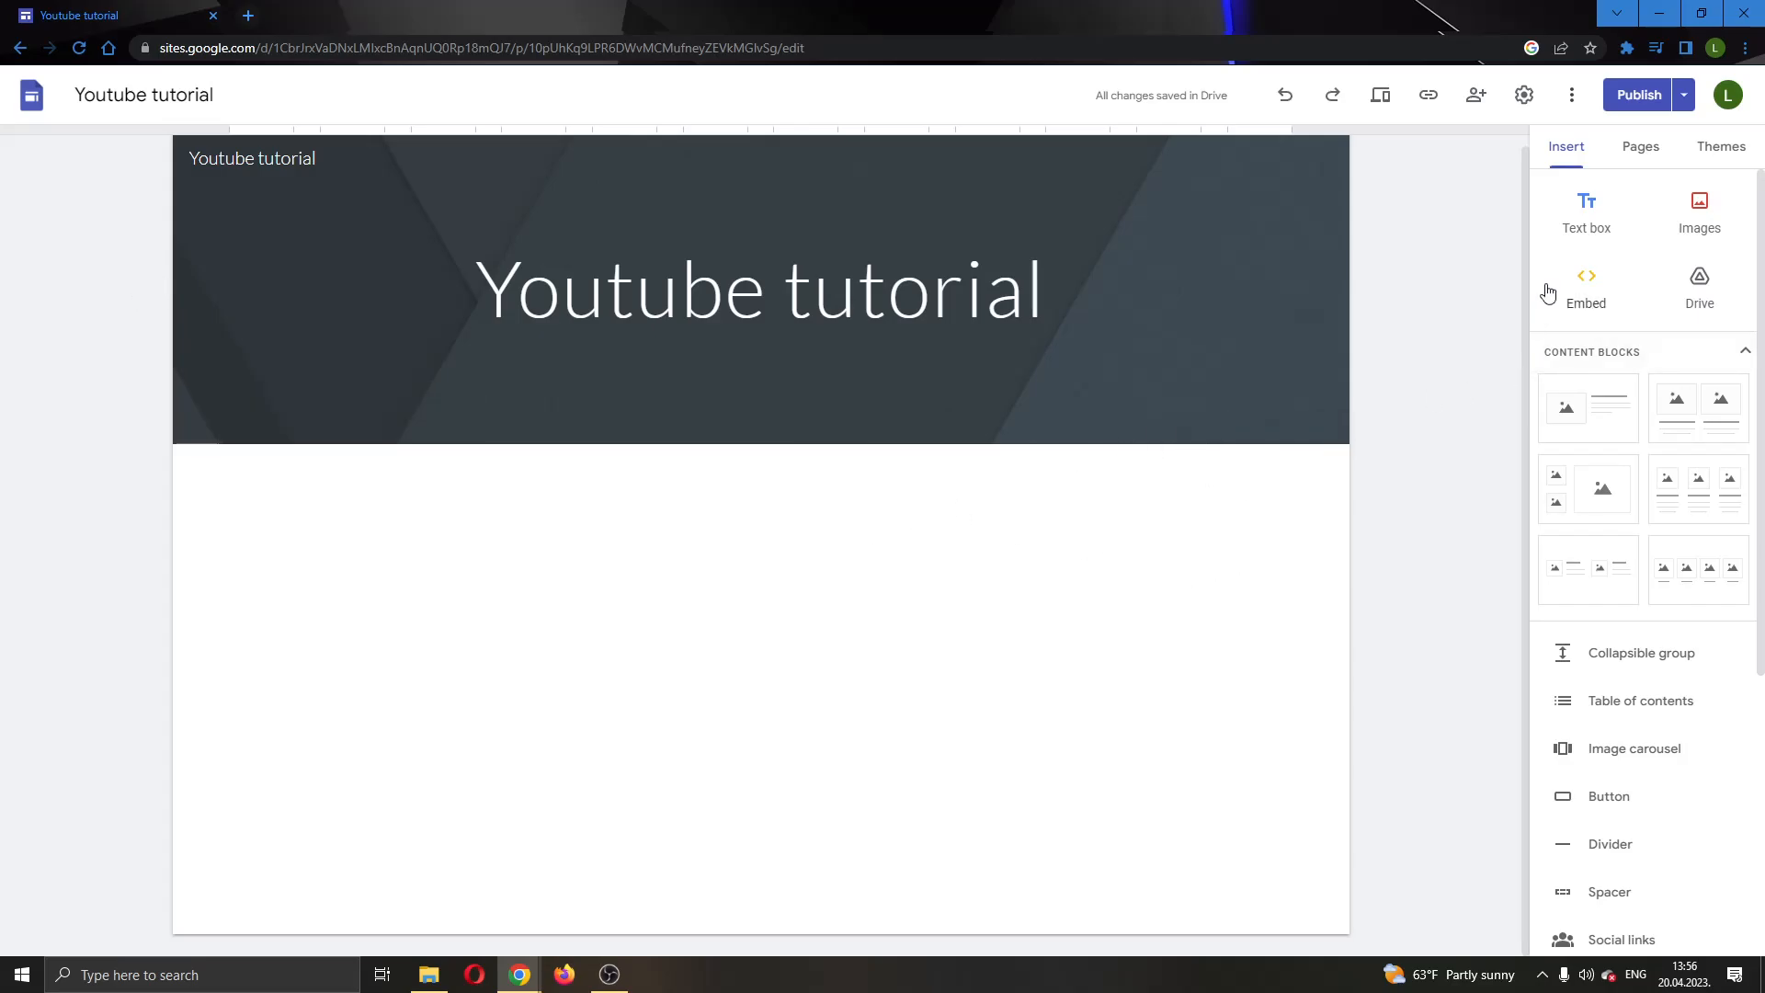
left_click(1585, 287)
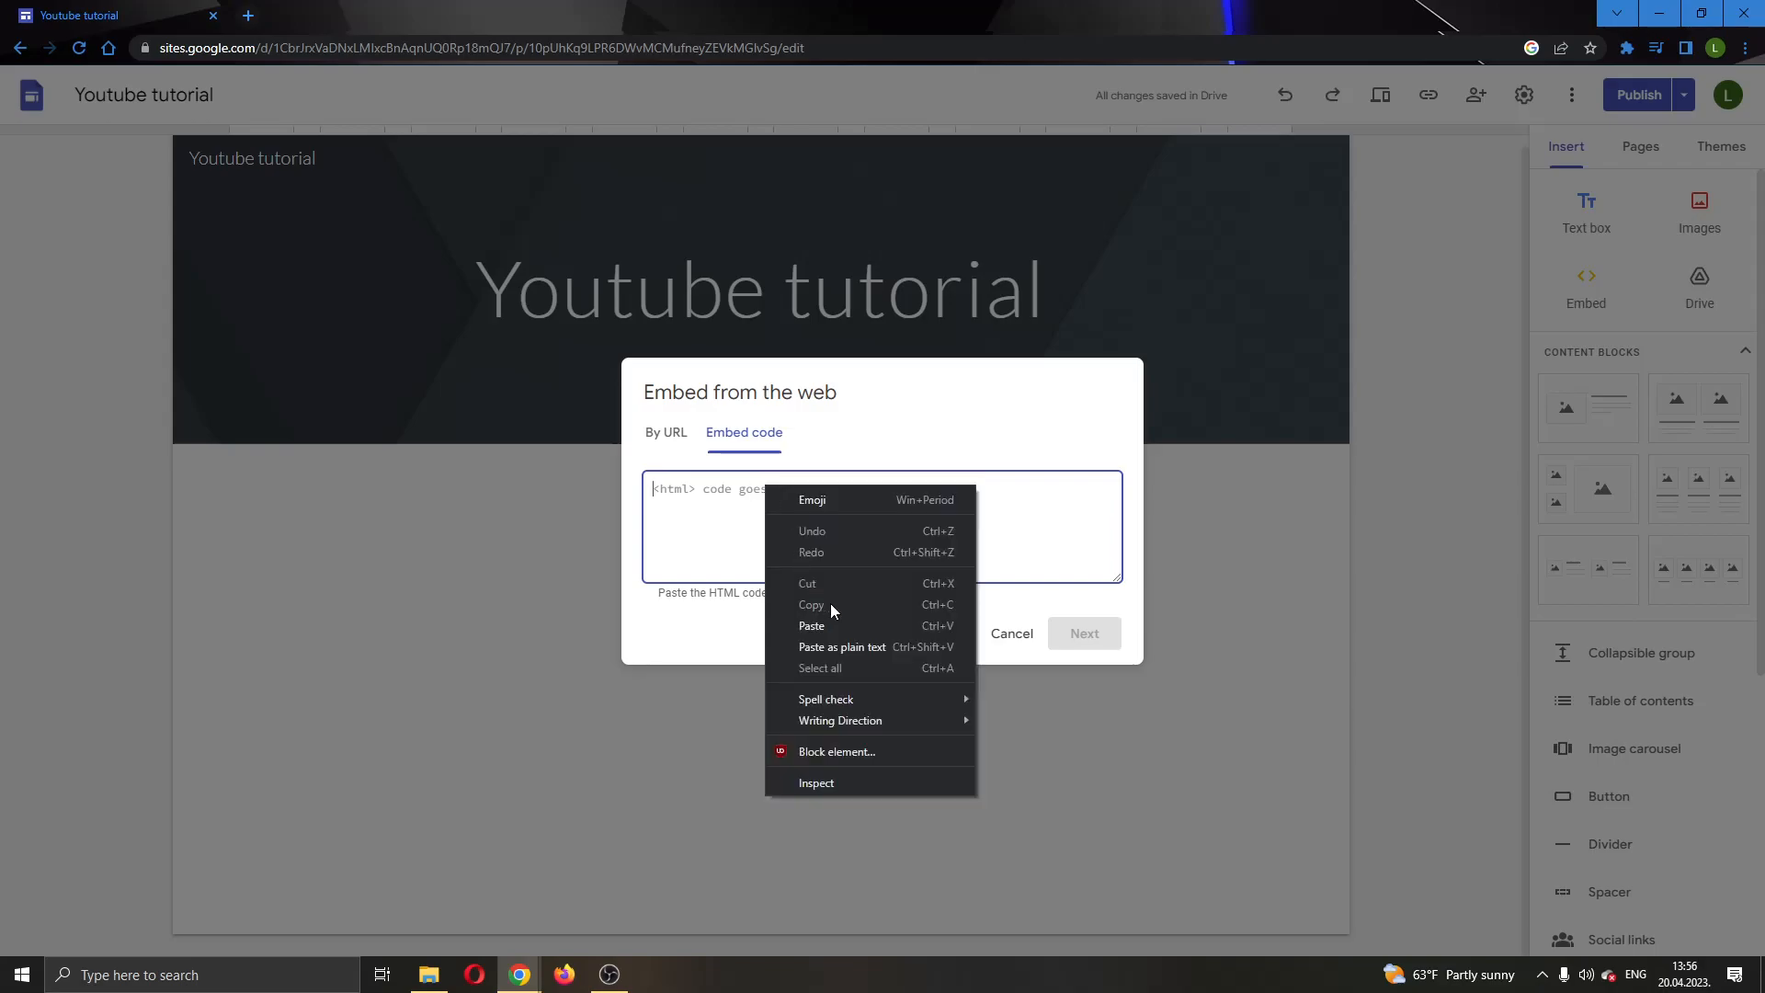
- Paste the first/last names table HTML as embed code and preview its rendering
left_click(810, 626)
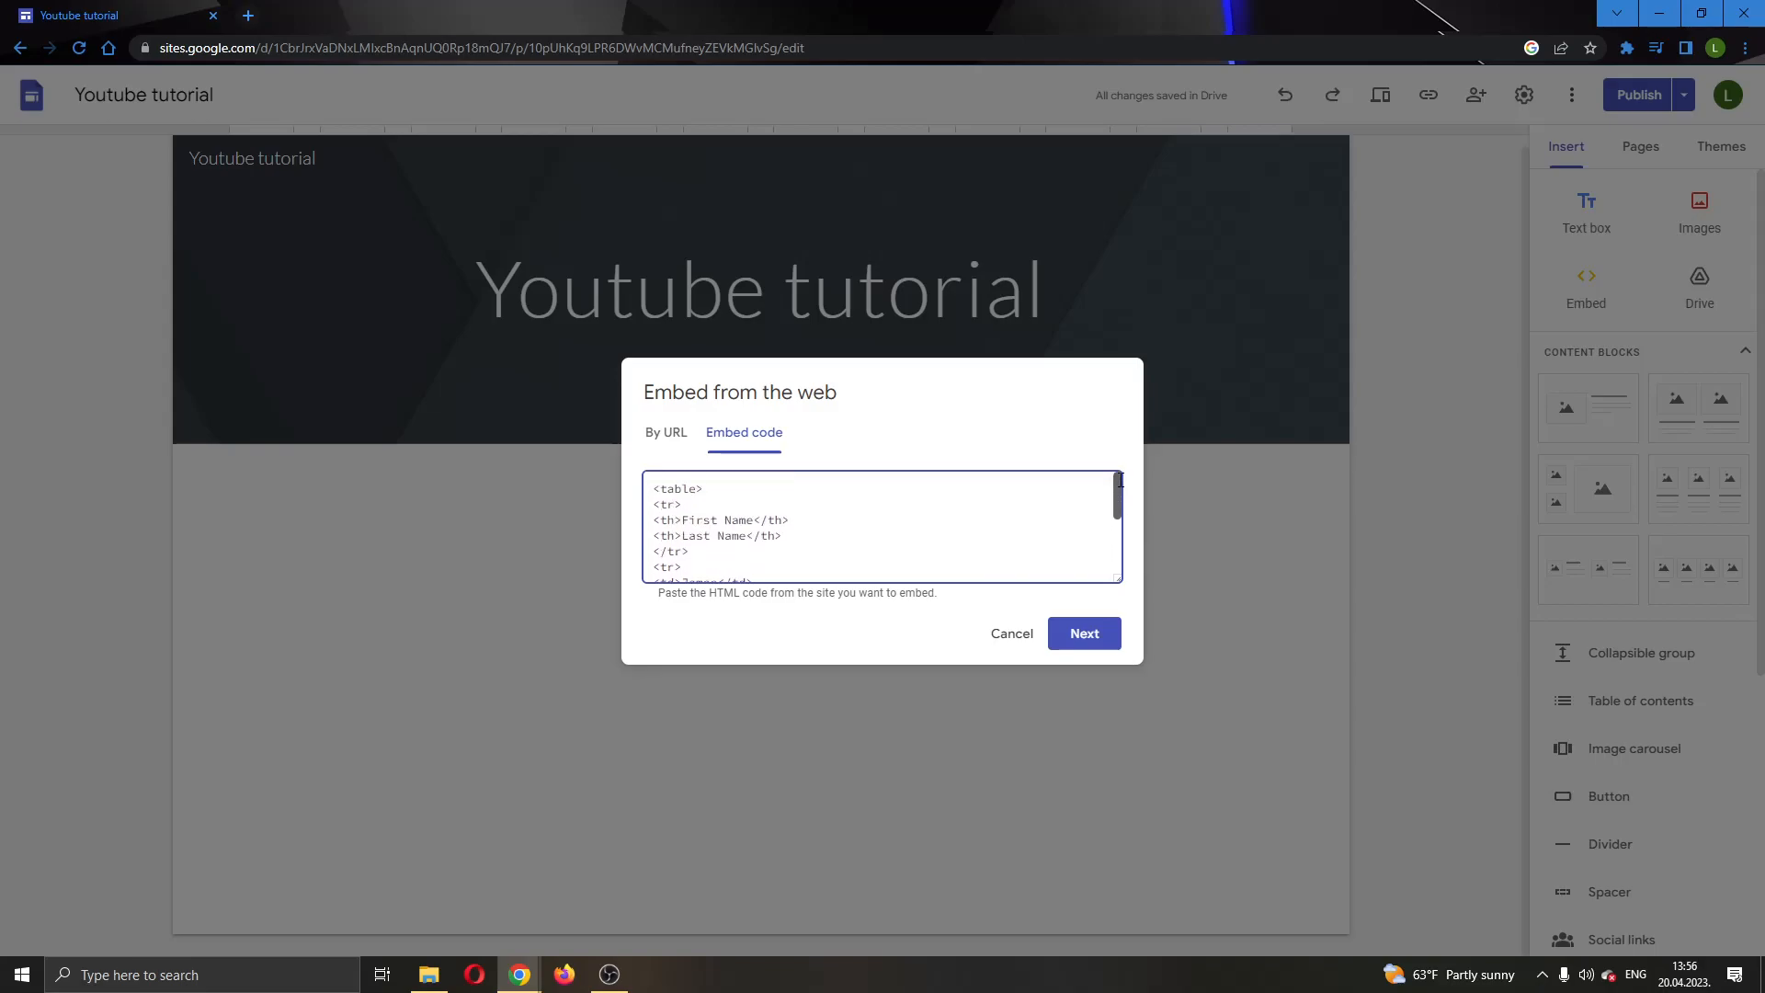
scroll("down", 3)
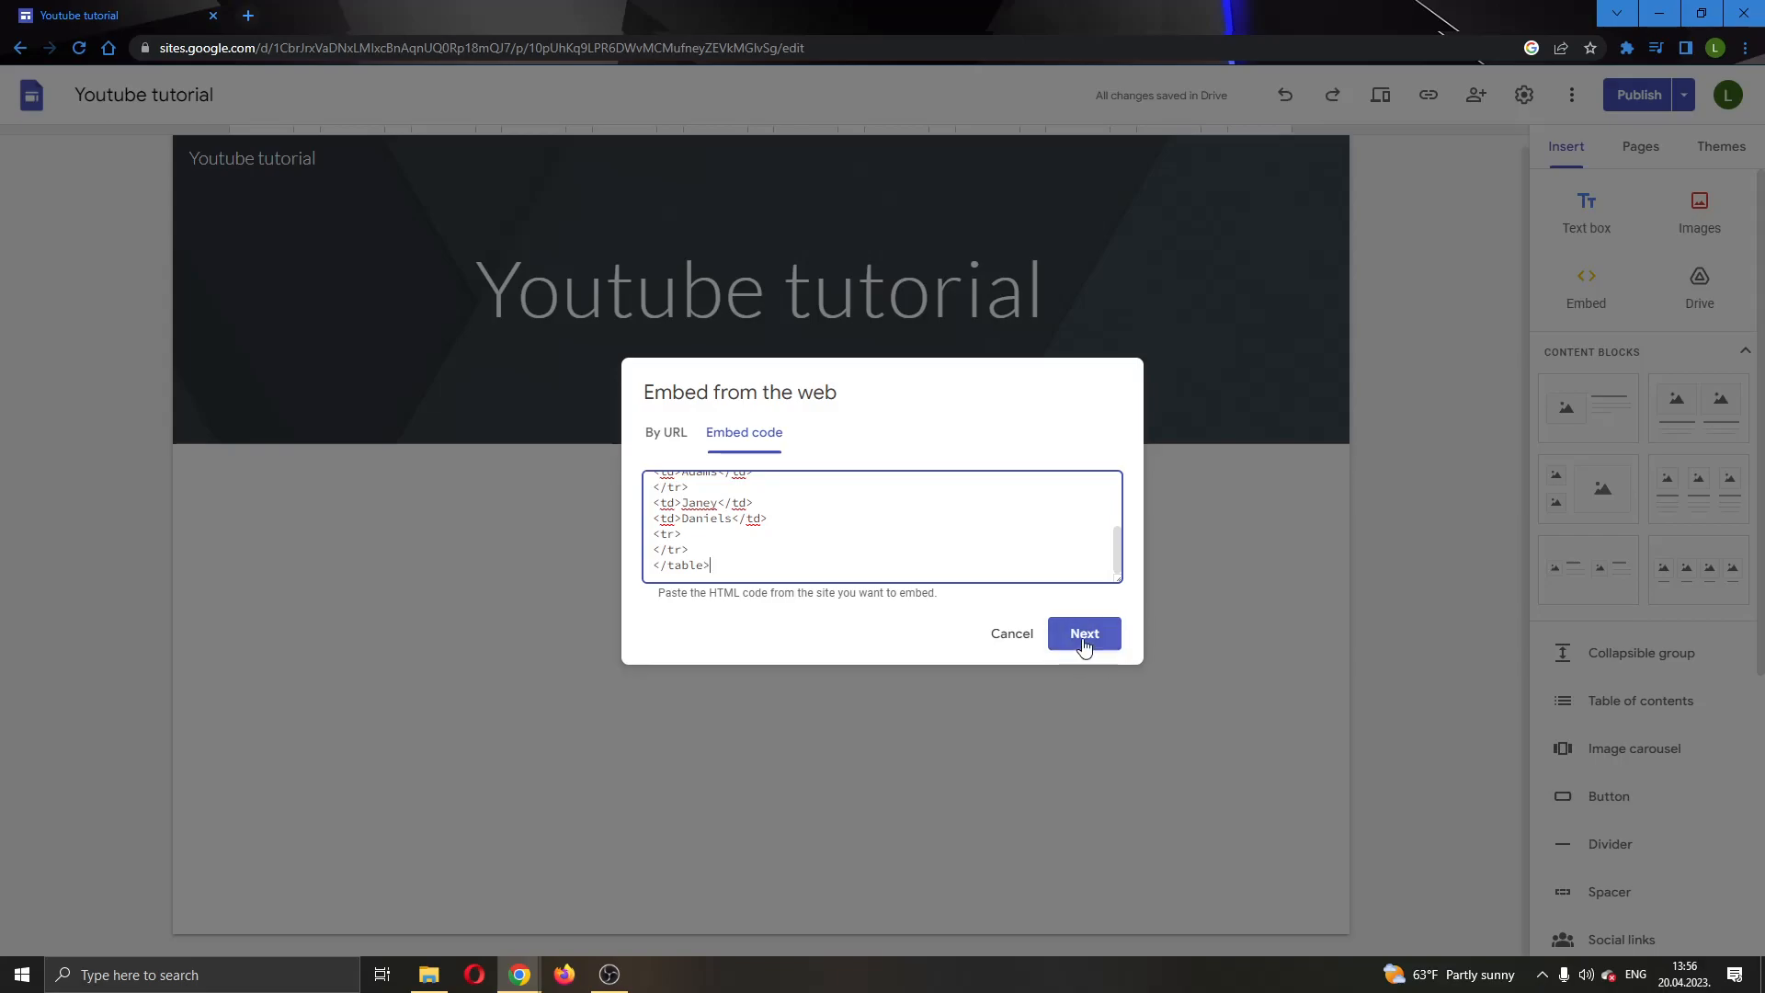
left_click(1082, 632)
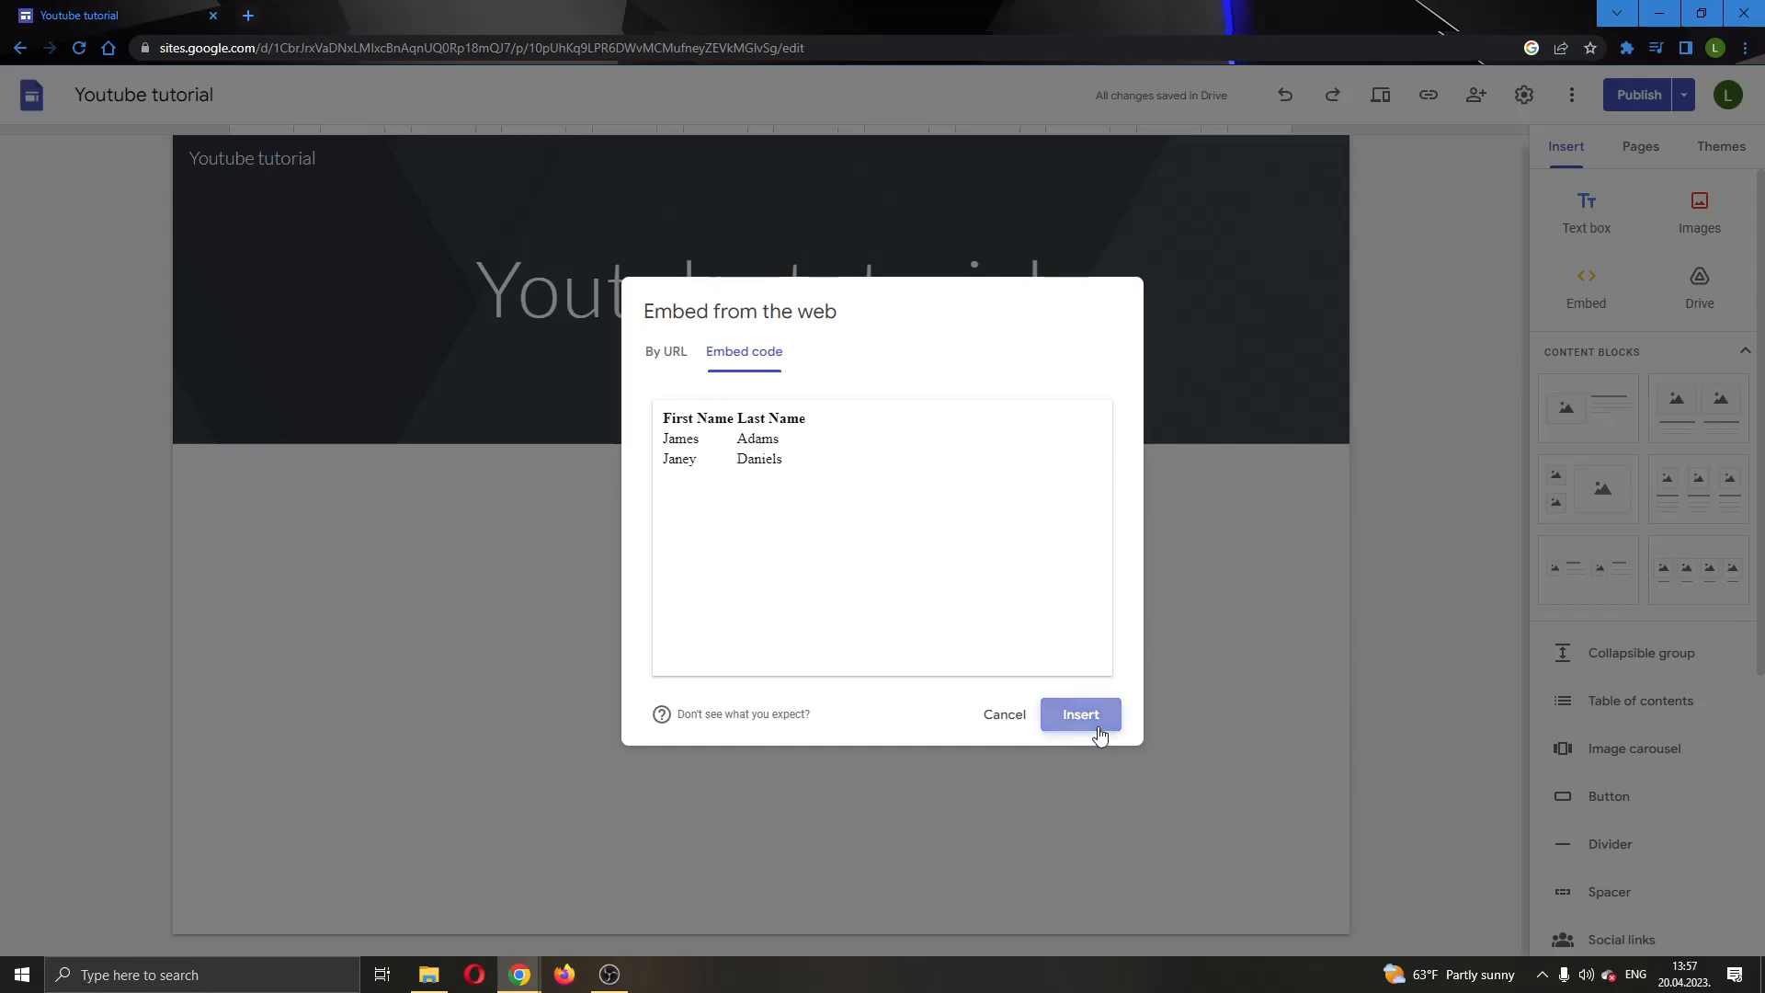
- Insert the rendered name table onto the page below the header and deselect it
left_click(1079, 713)
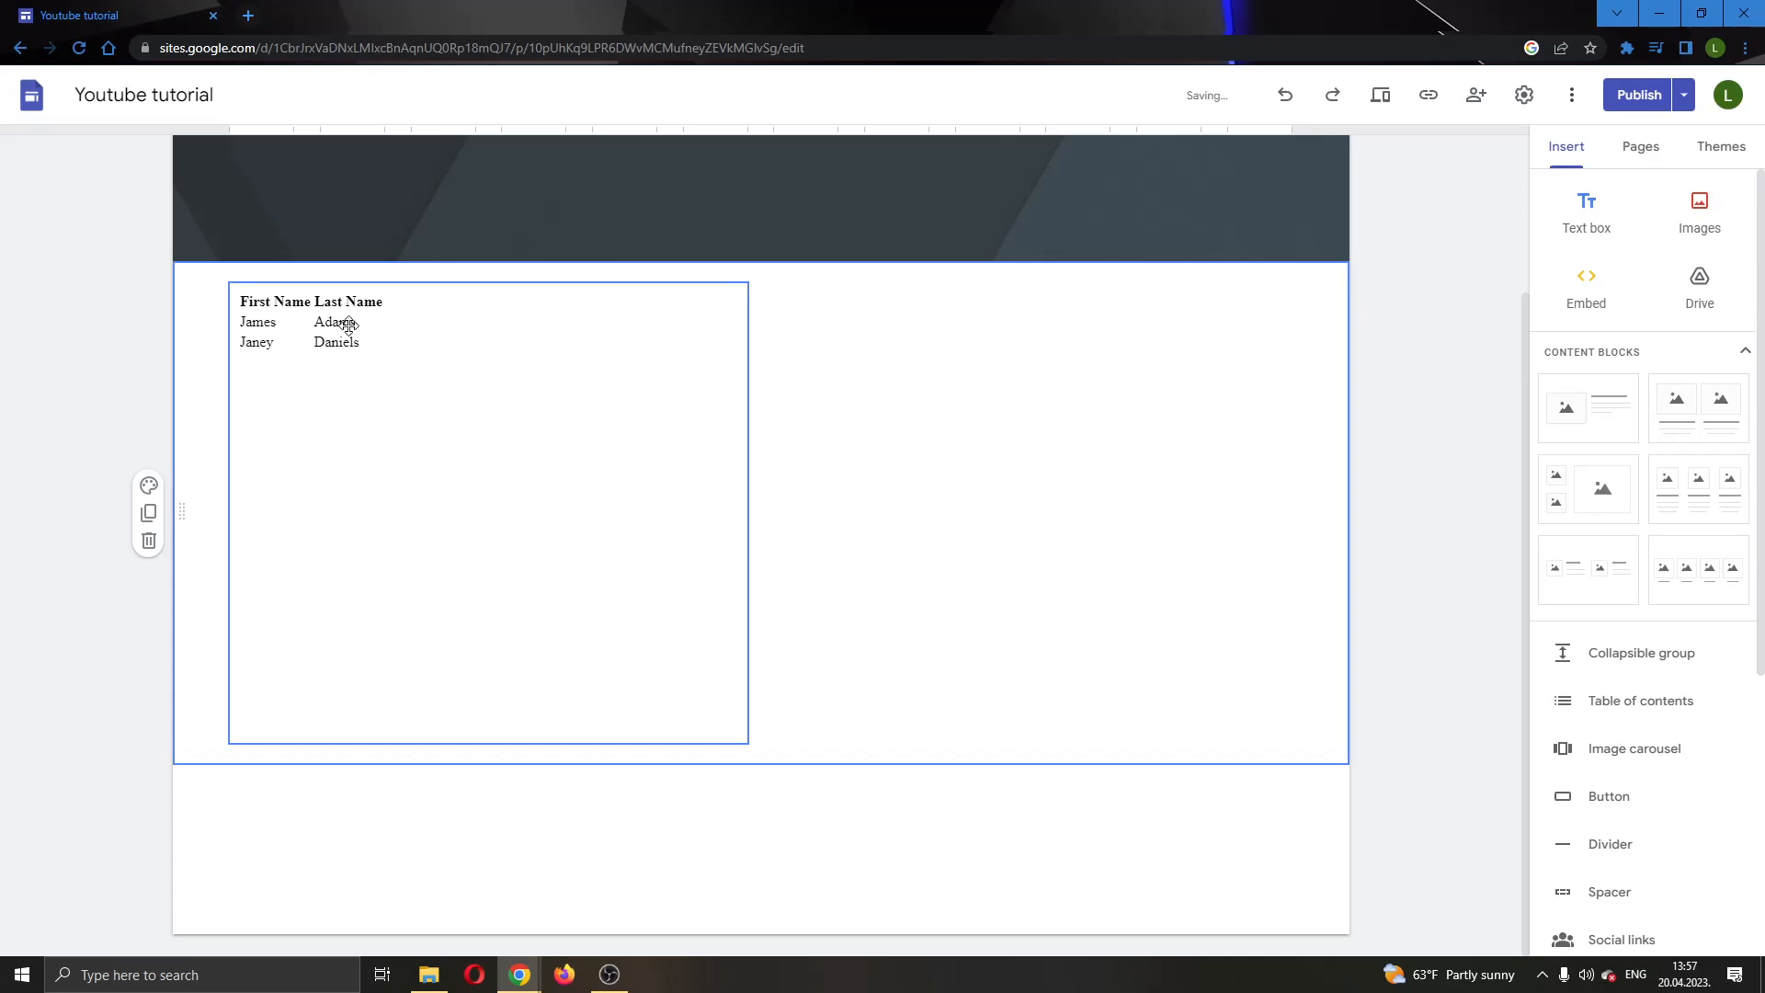
left_click(949, 422)
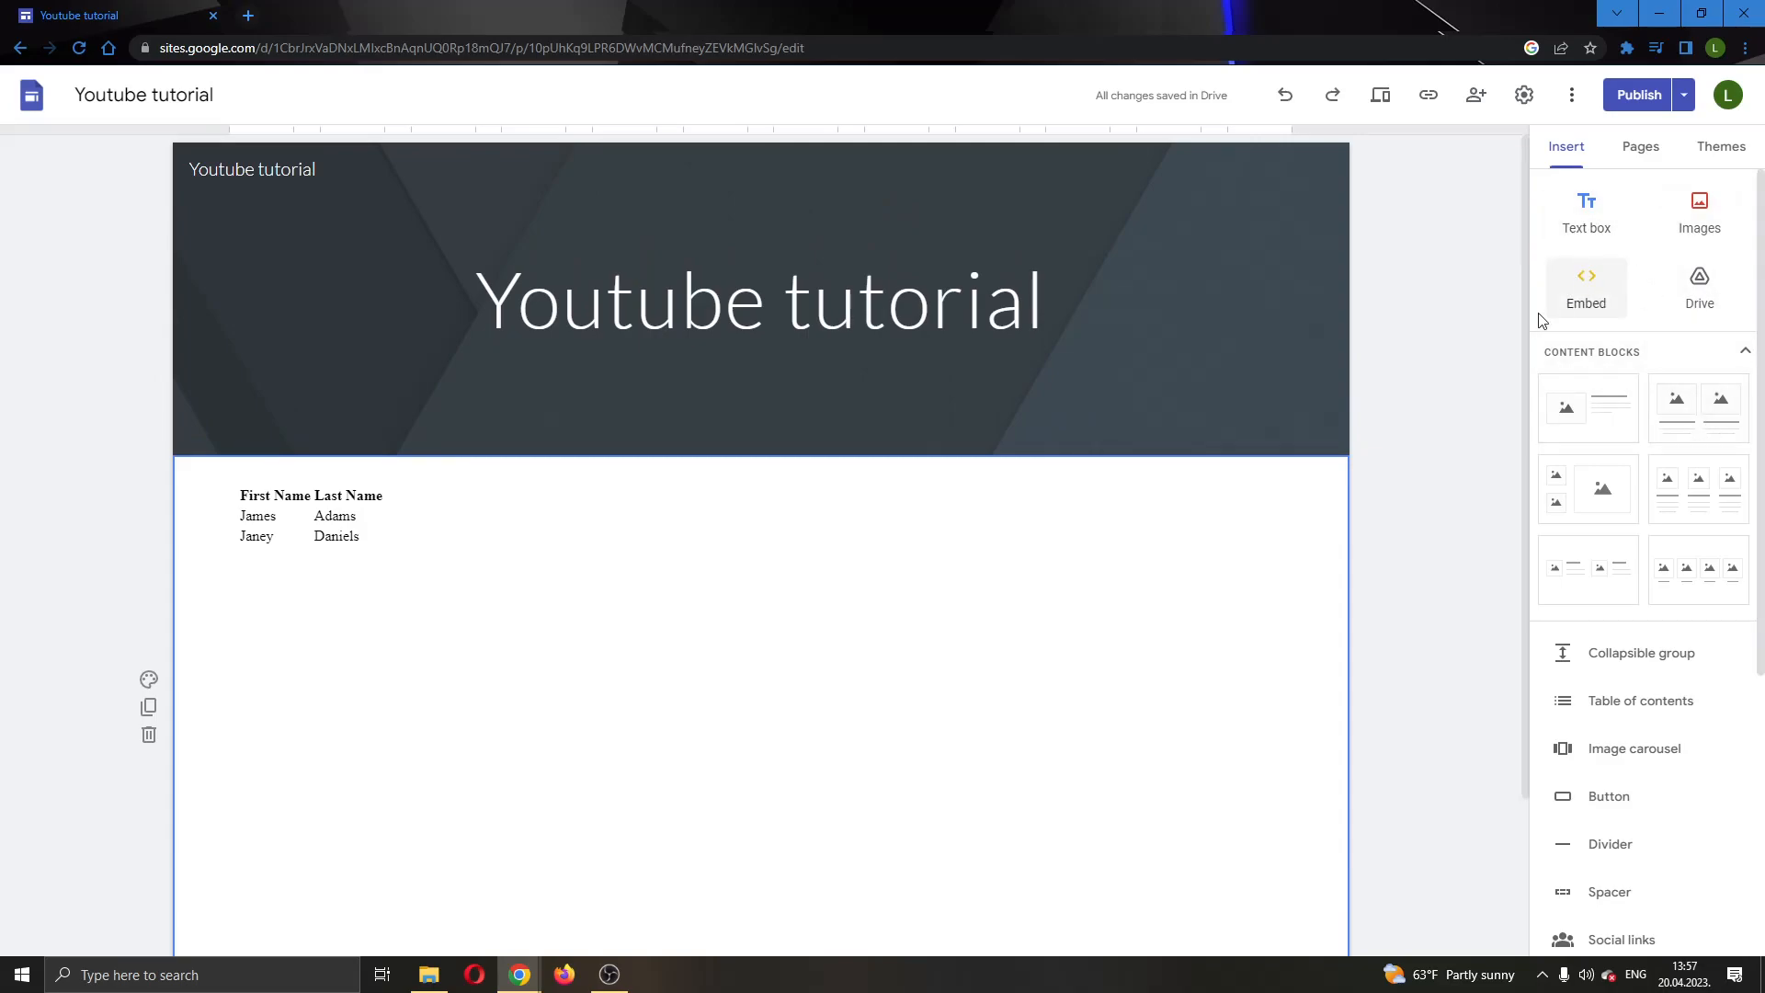
scroll("down", 3)
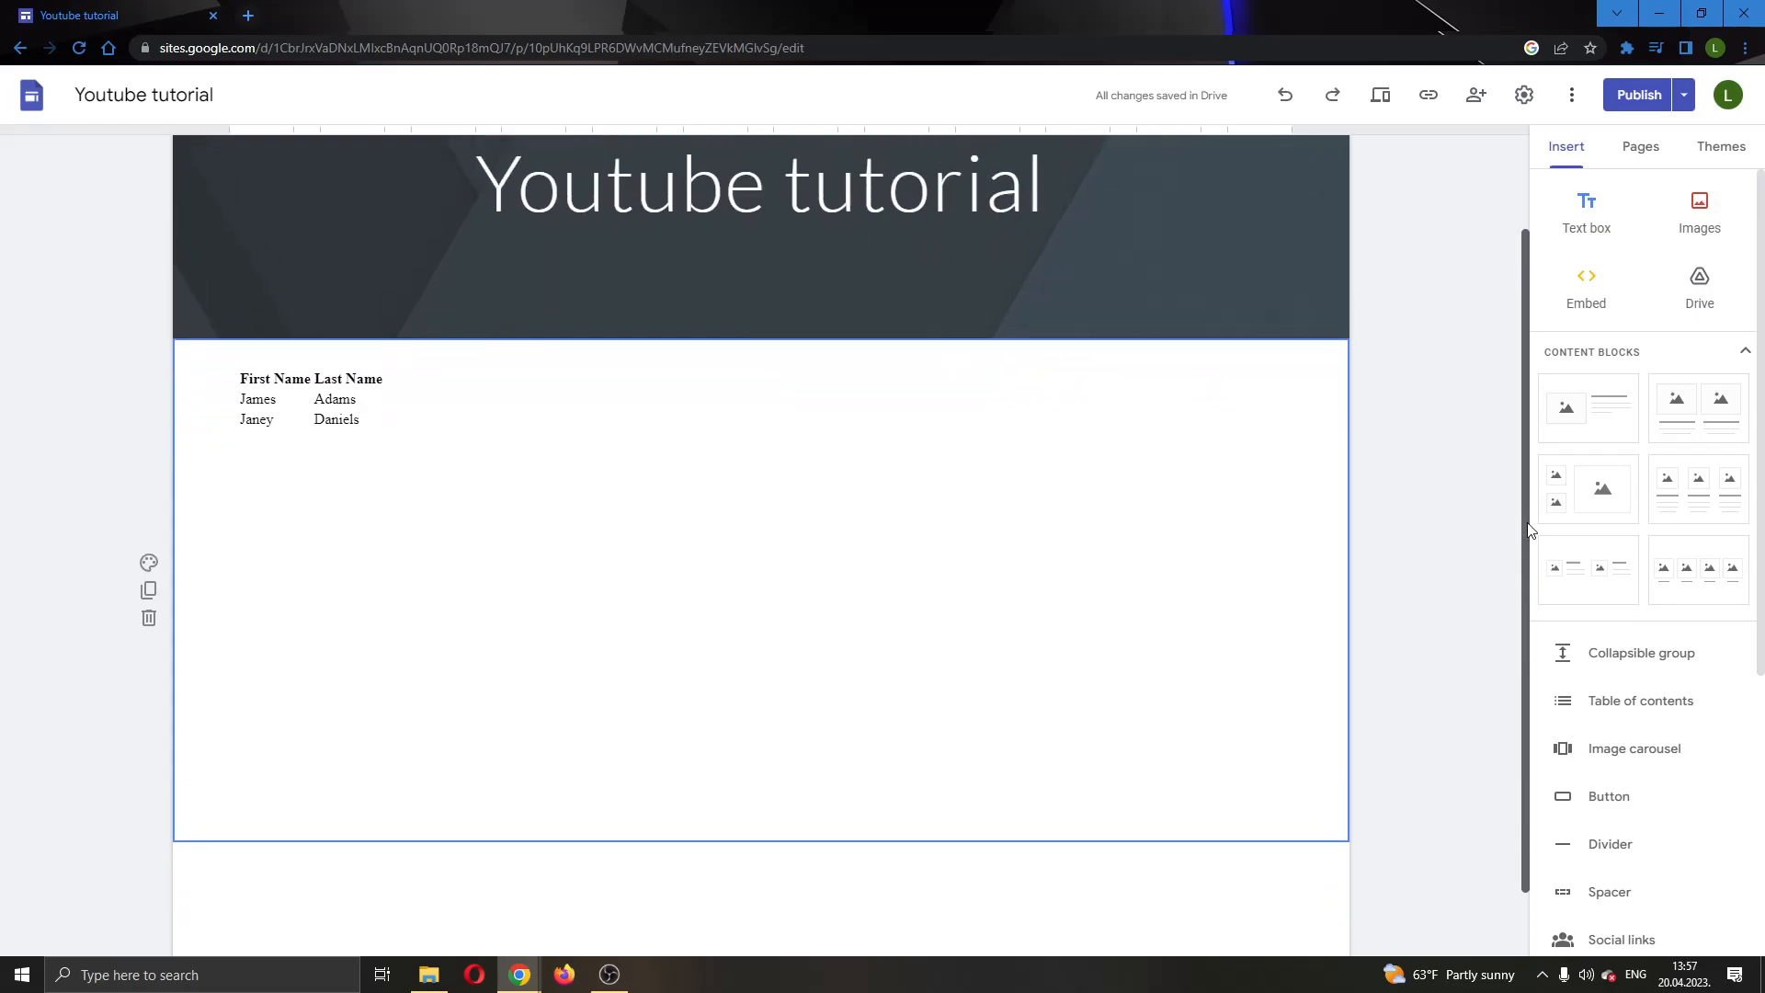